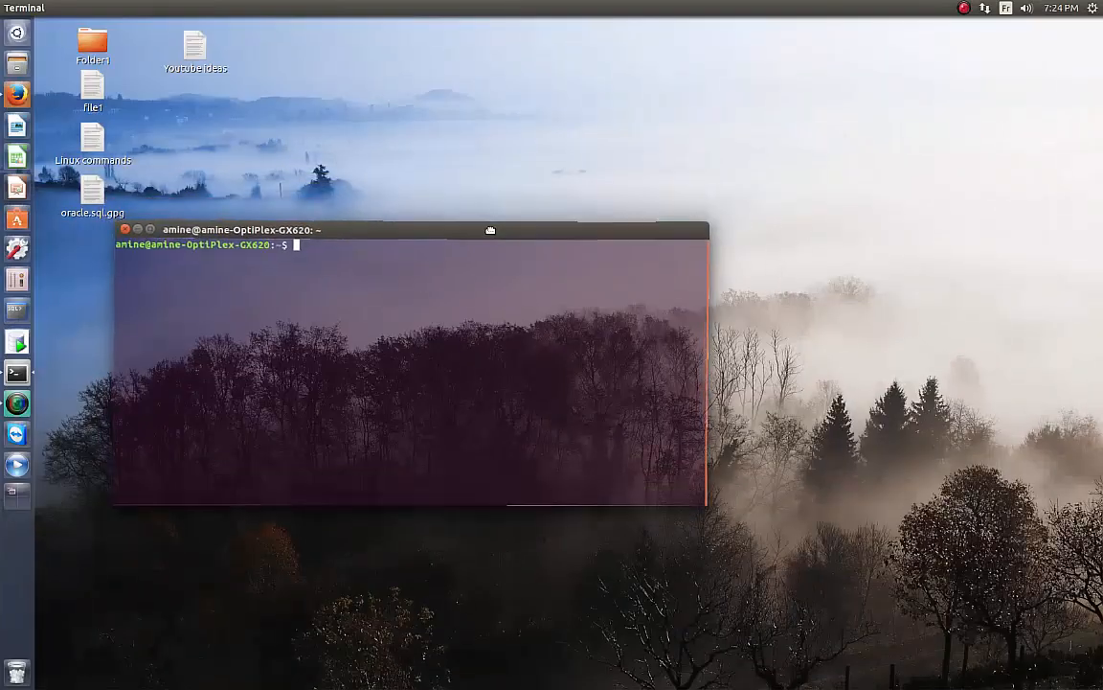
Nudge the terminal window slightly higher and enter 'su -' to request a root shell
left_click_drag(412, 229, 419, 206)
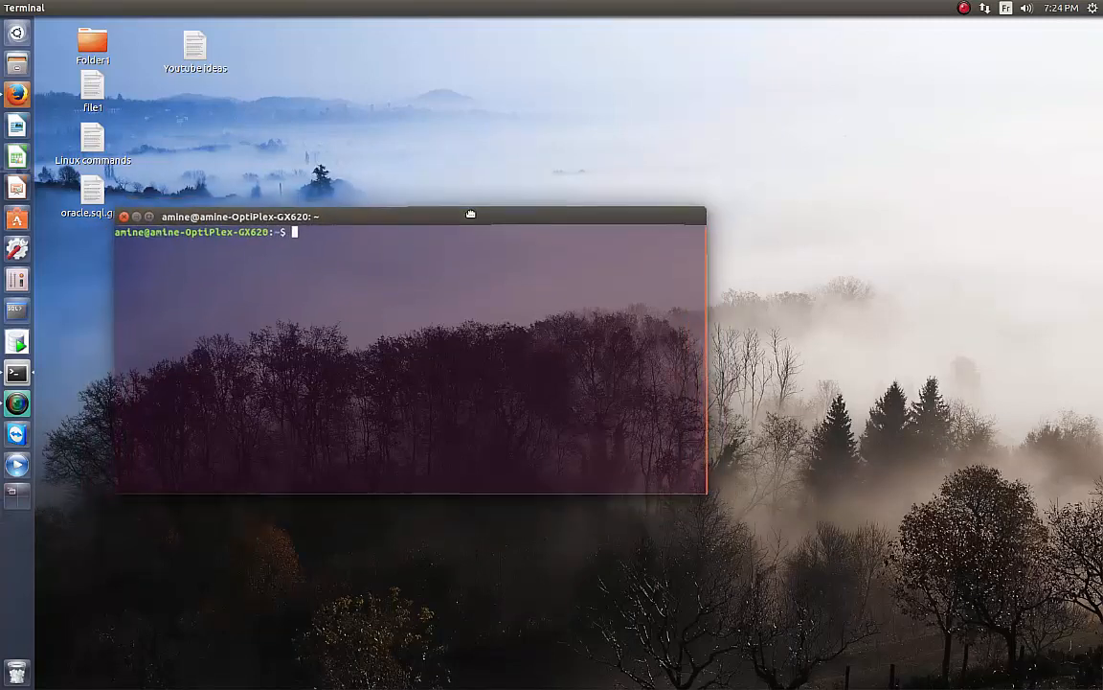
type("su -")
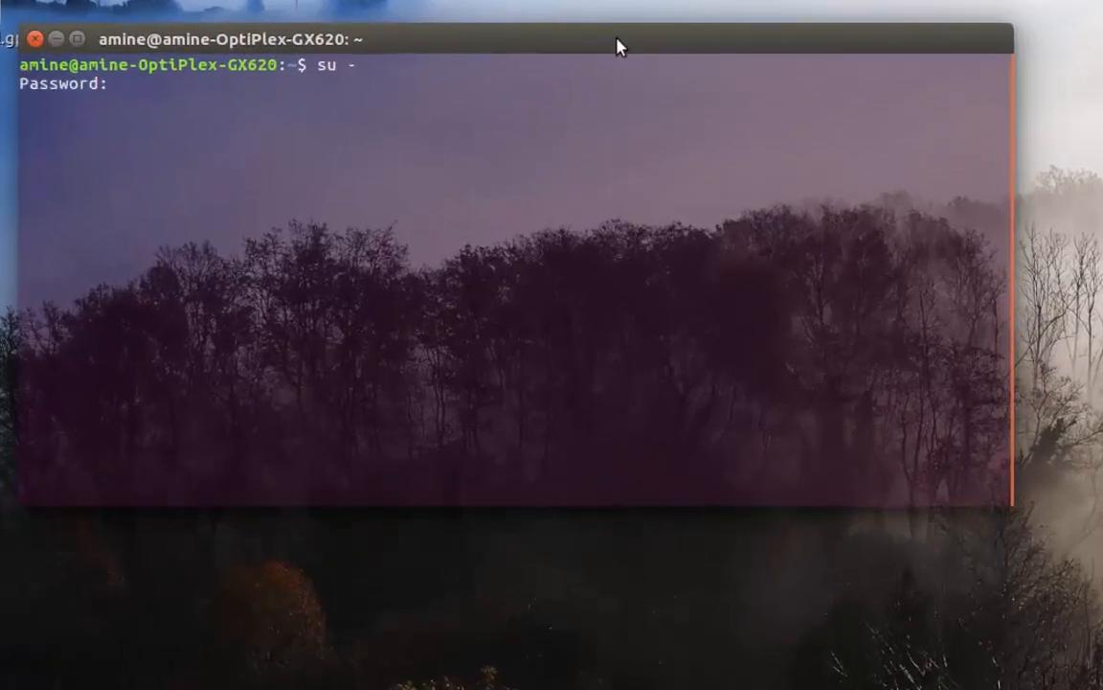
Submit the root password to become root
key("Return")
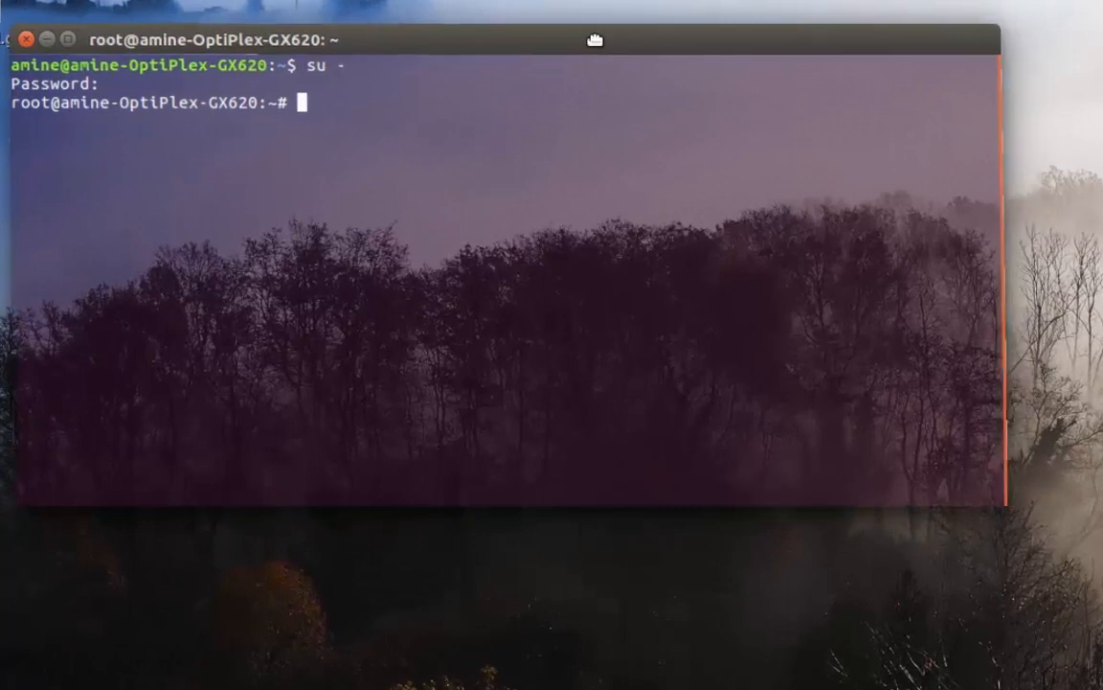
Run 'last' and scroll through the full login, reboot and crash history
type("l")
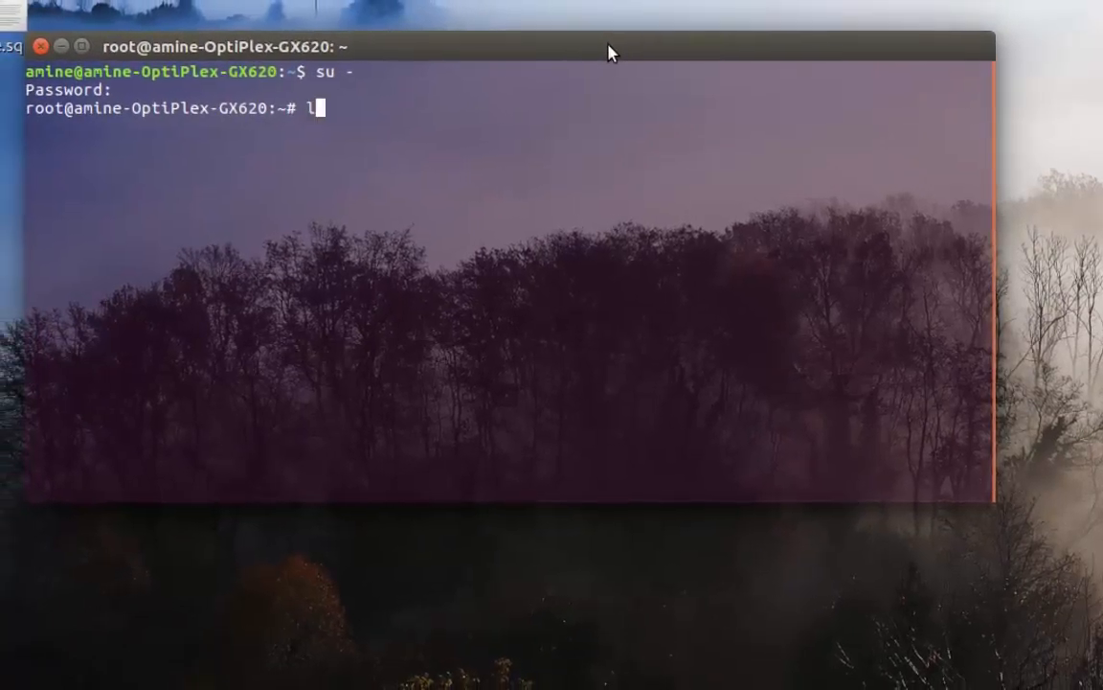
type("ast")
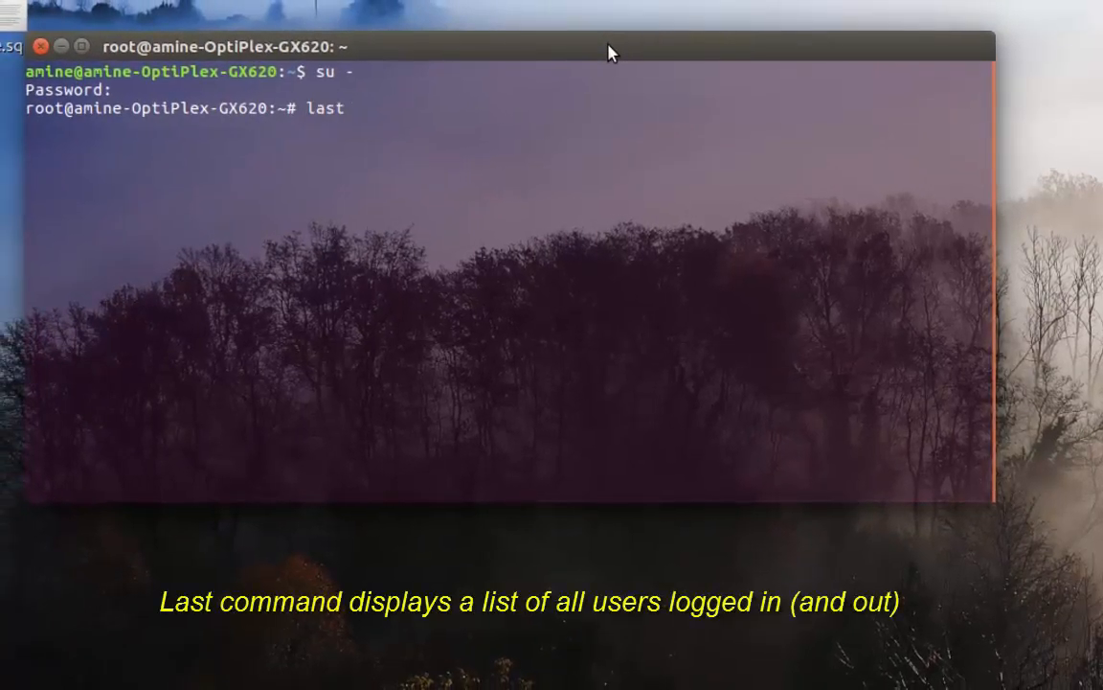
key("Return")
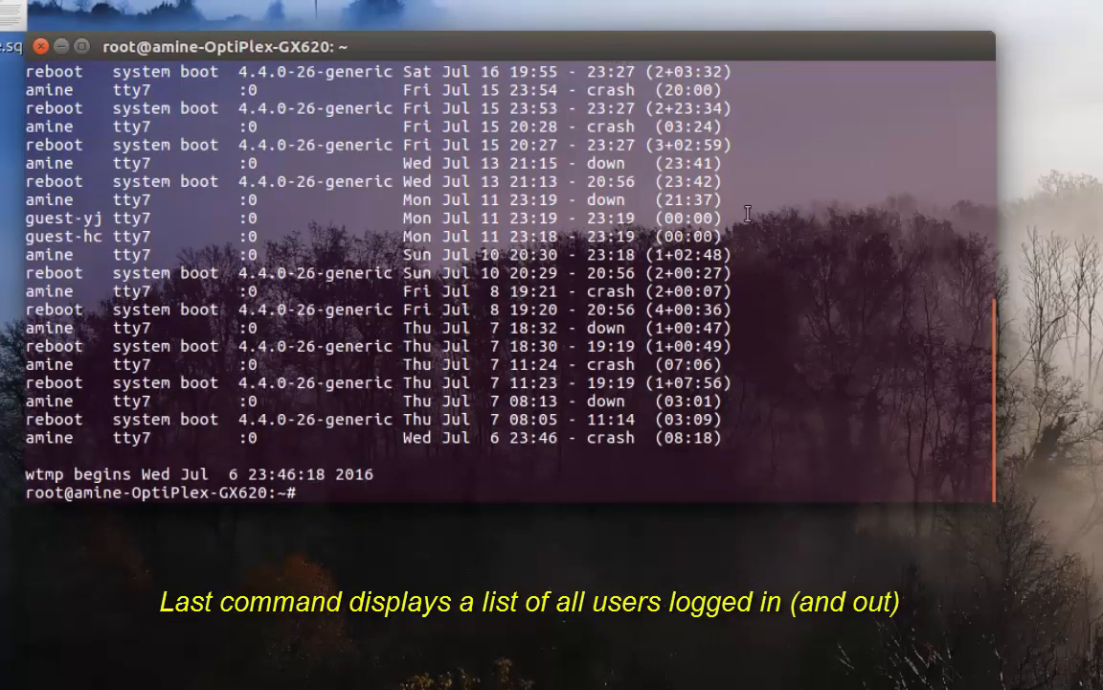
scroll("up", 3)
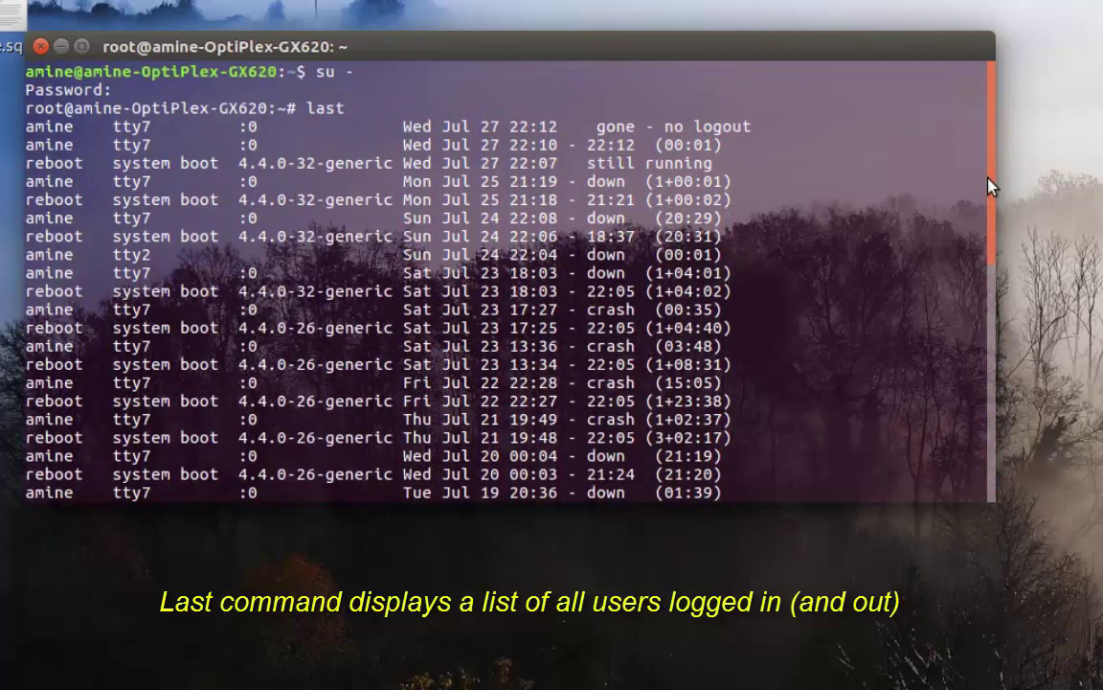
mouse_move(700, 189)
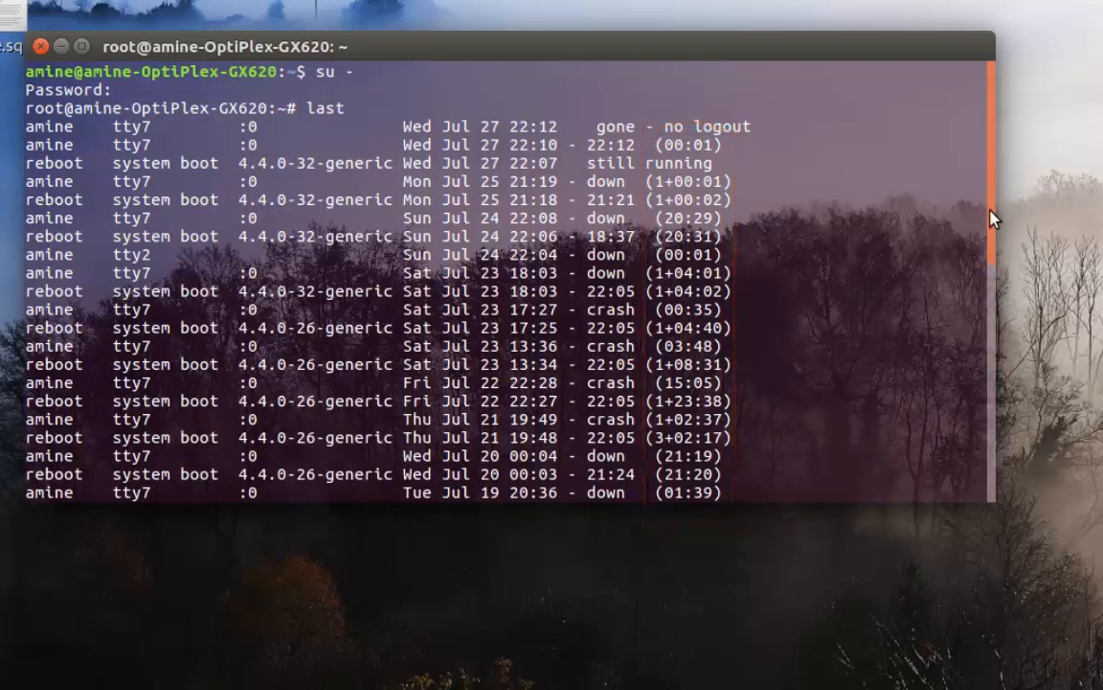
scroll("down", 3)
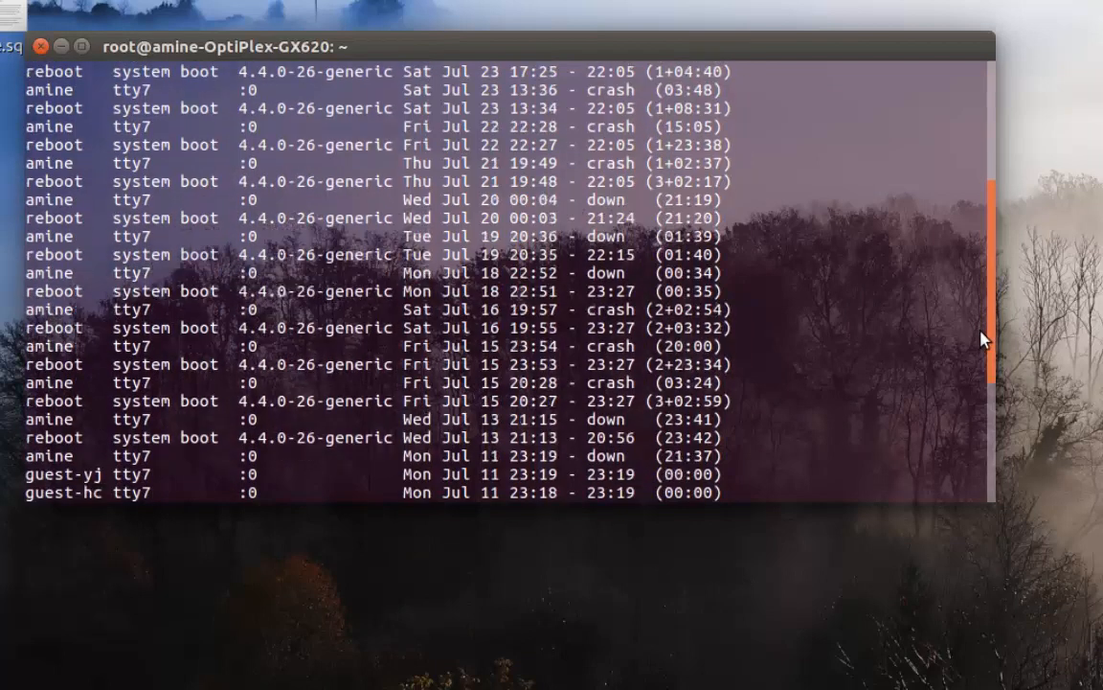
scroll("down", 3)
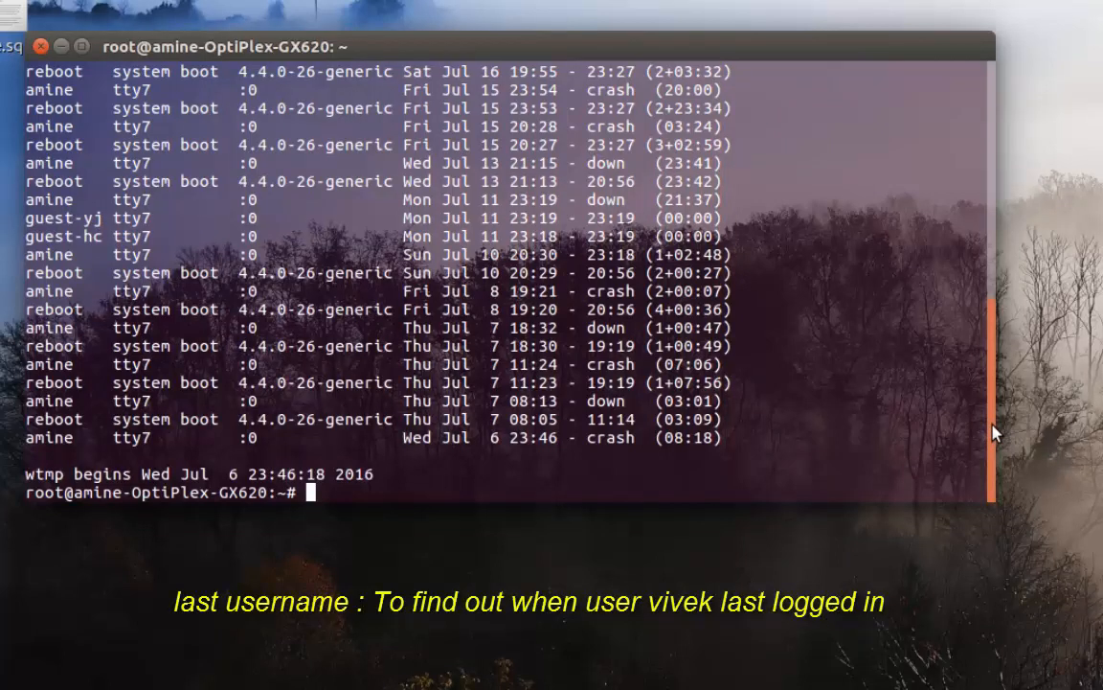
Run 'last' for user amine to list only amine's tty sessions
type("last")
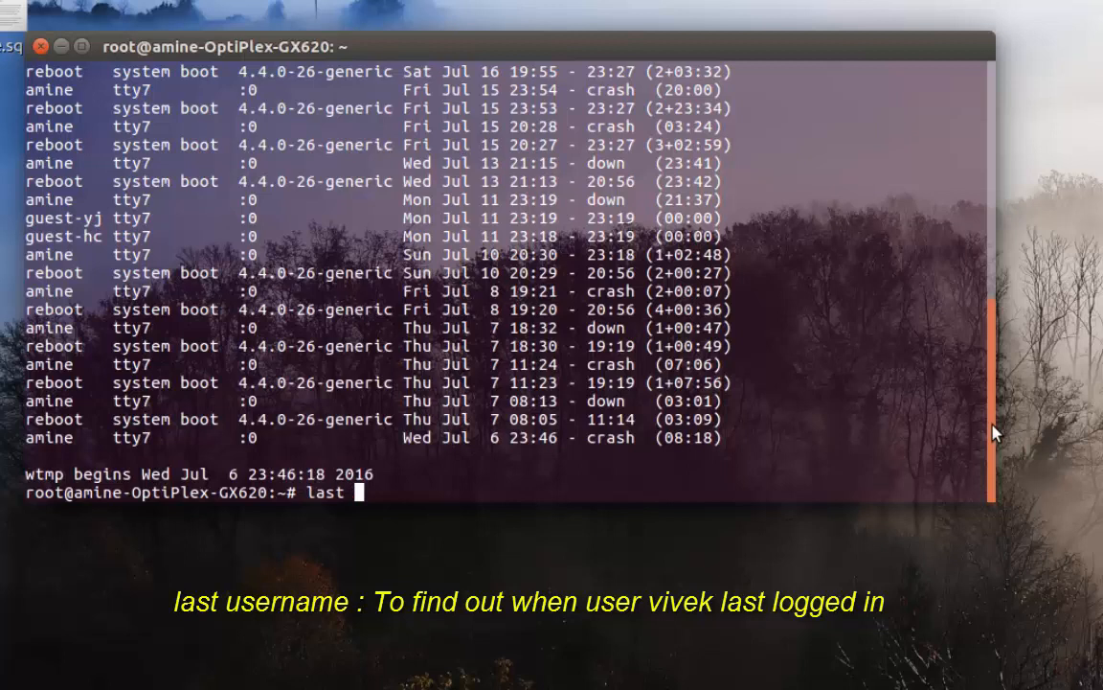
type("am")
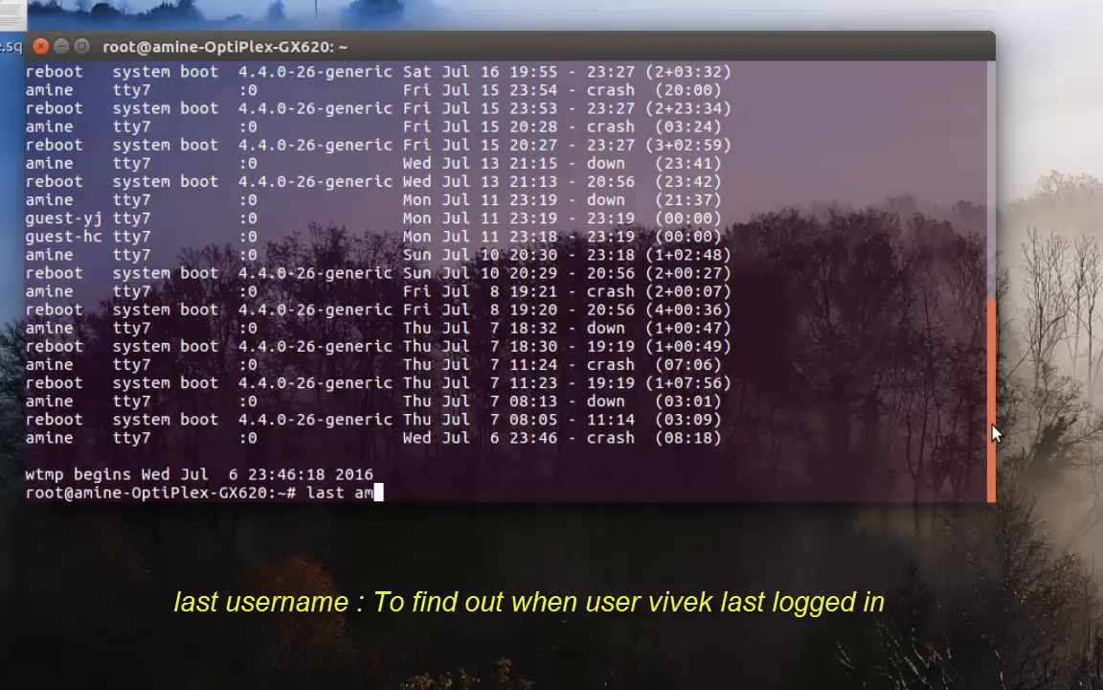
key("Return")
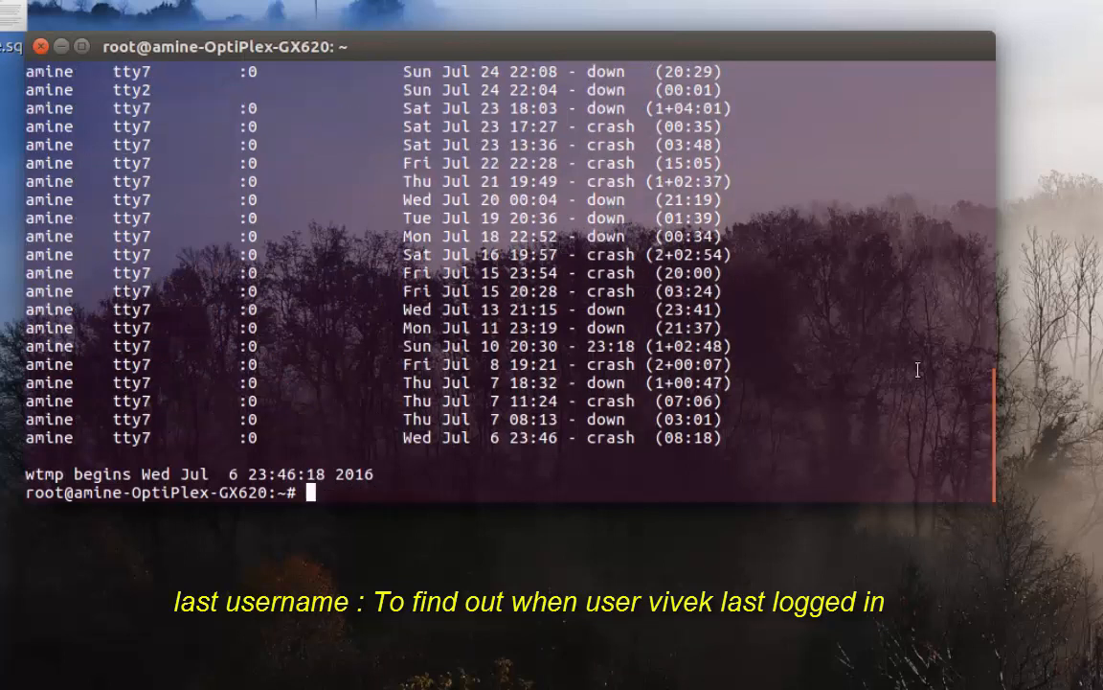
mouse_move(656, 285)
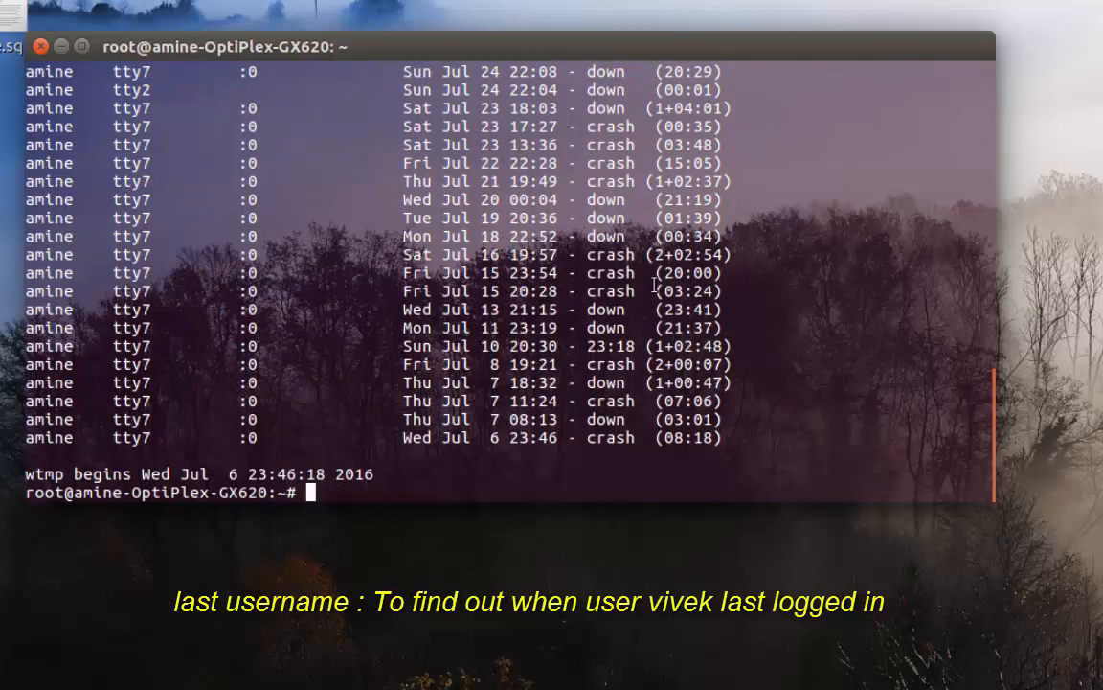
mouse_move(251, 382)
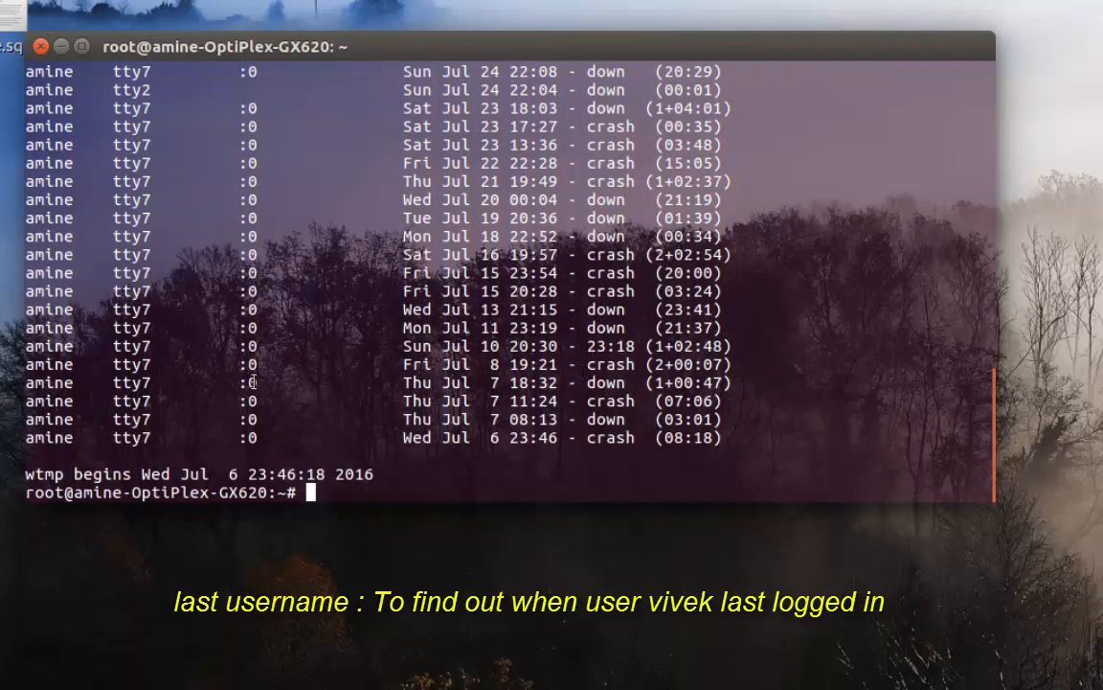
mouse_move(95, 474)
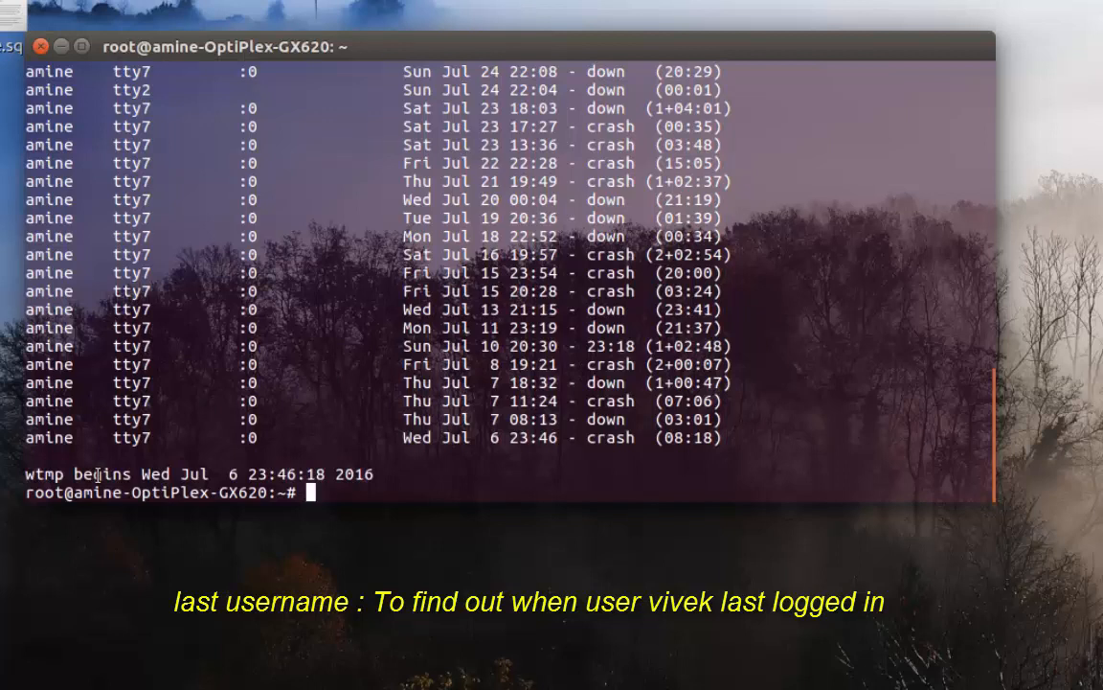
mouse_move(742, 472)
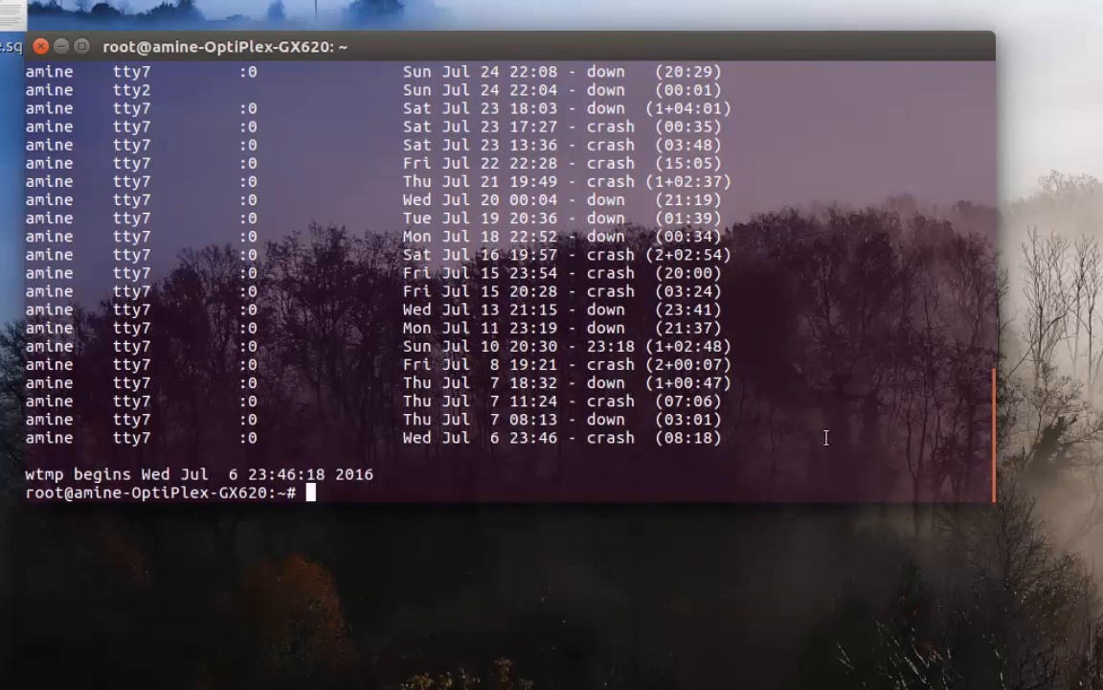
Run 'last reboot' to list only system boot entries since Jul 7
type("la")
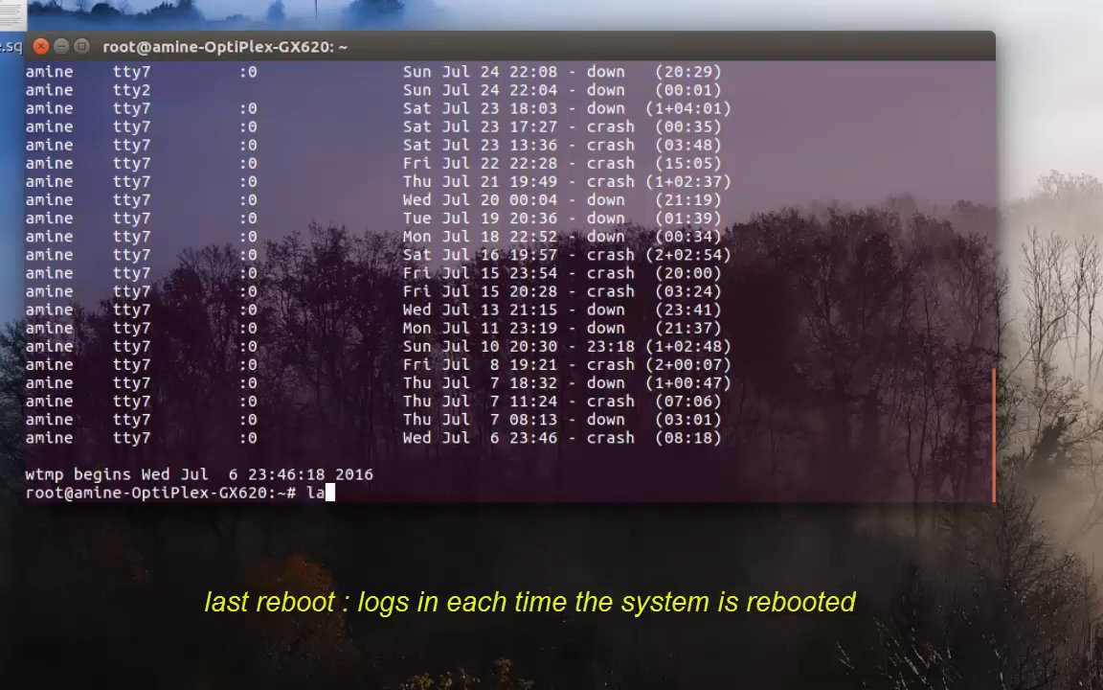
type("st")
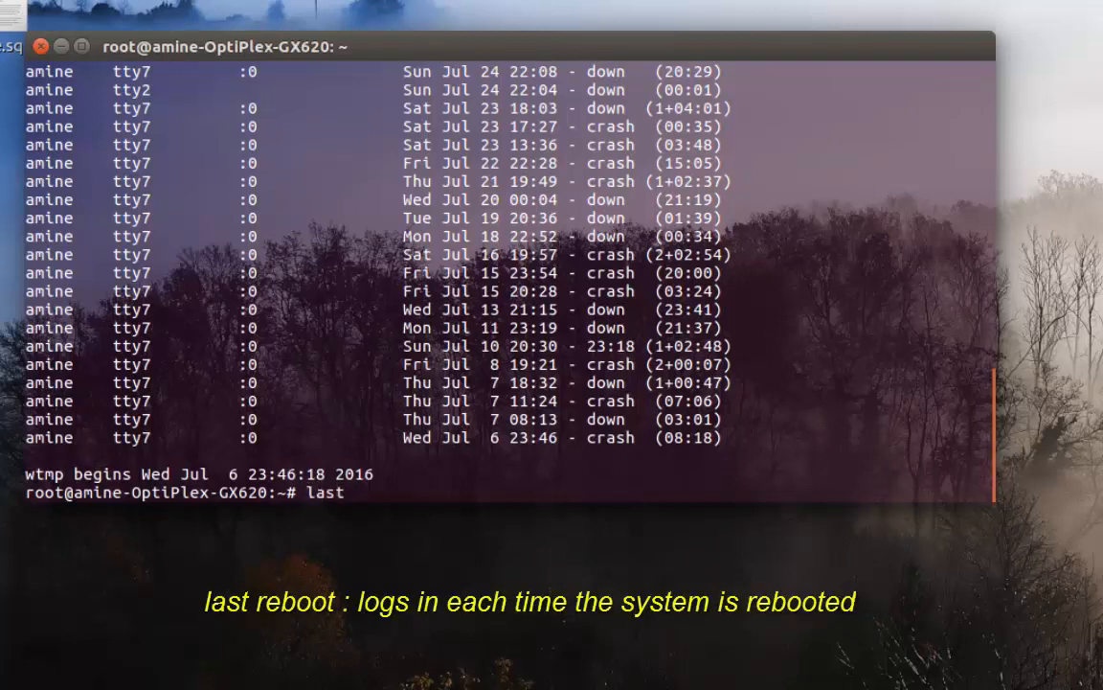
type("reboot")
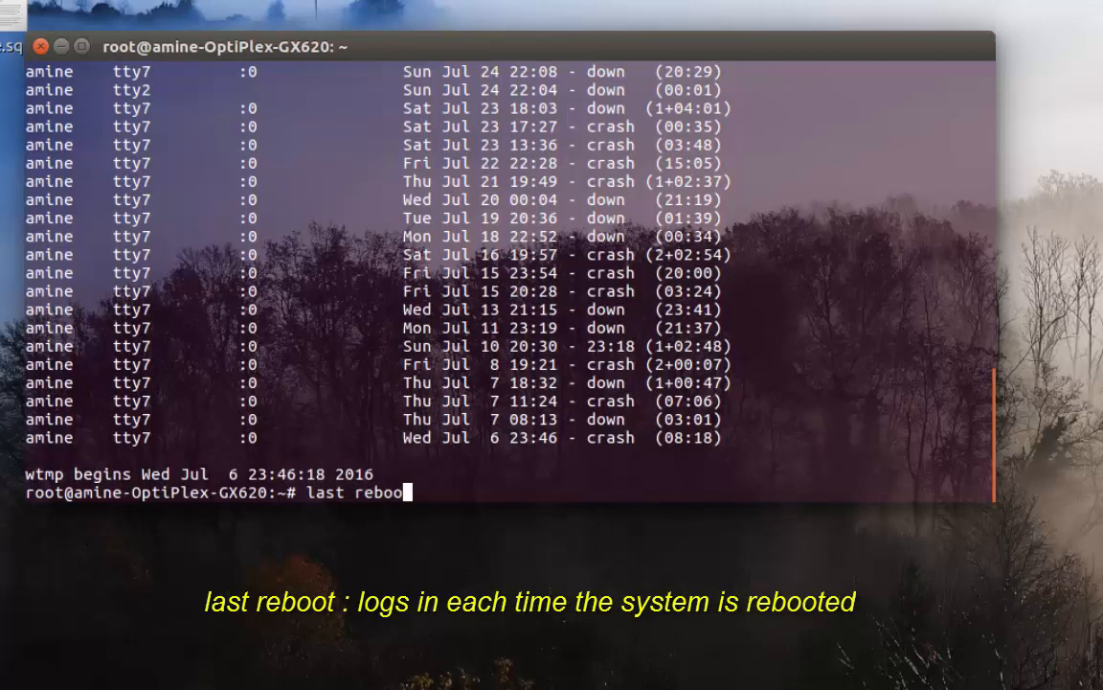
key("Return")
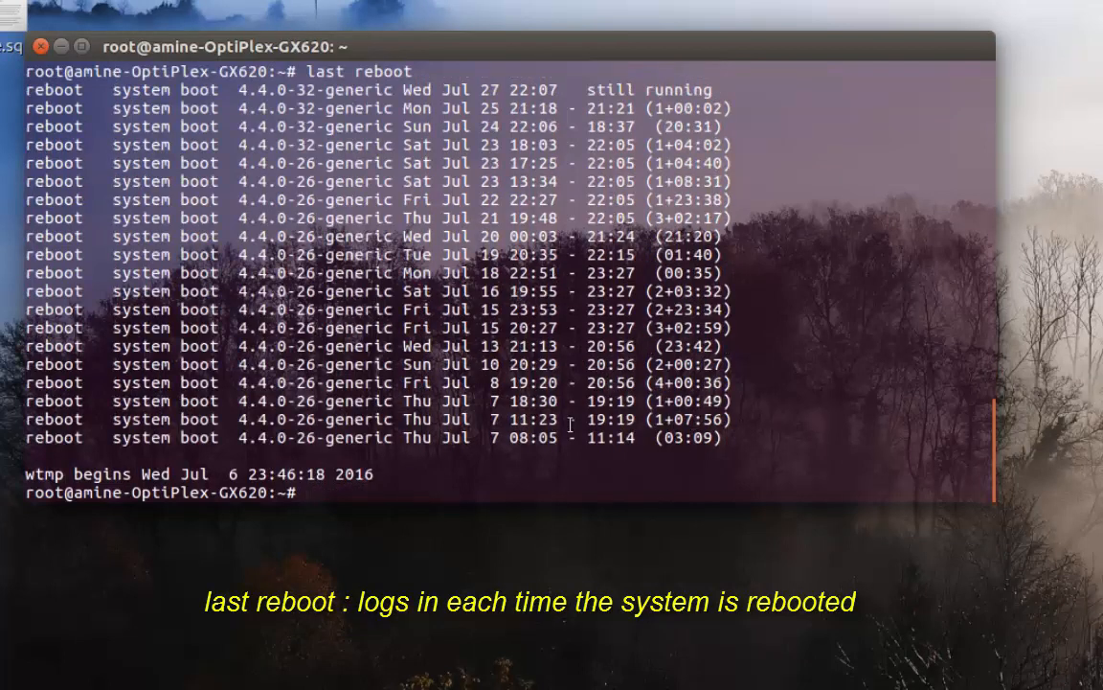
mouse_move(517, 527)
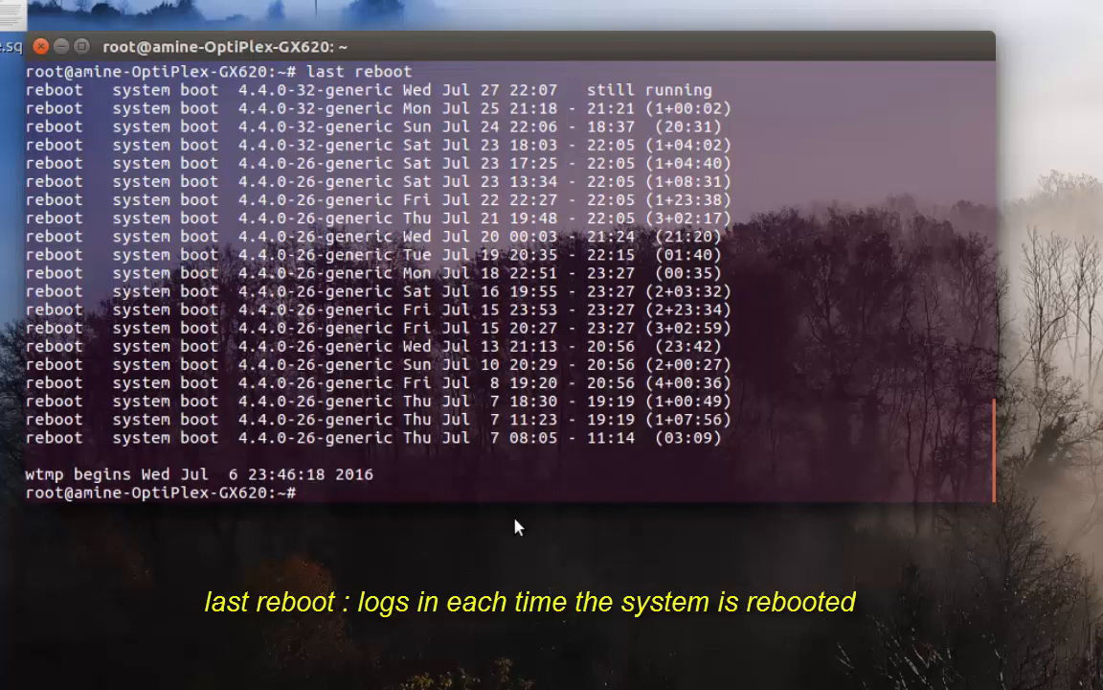
mouse_move(882, 446)
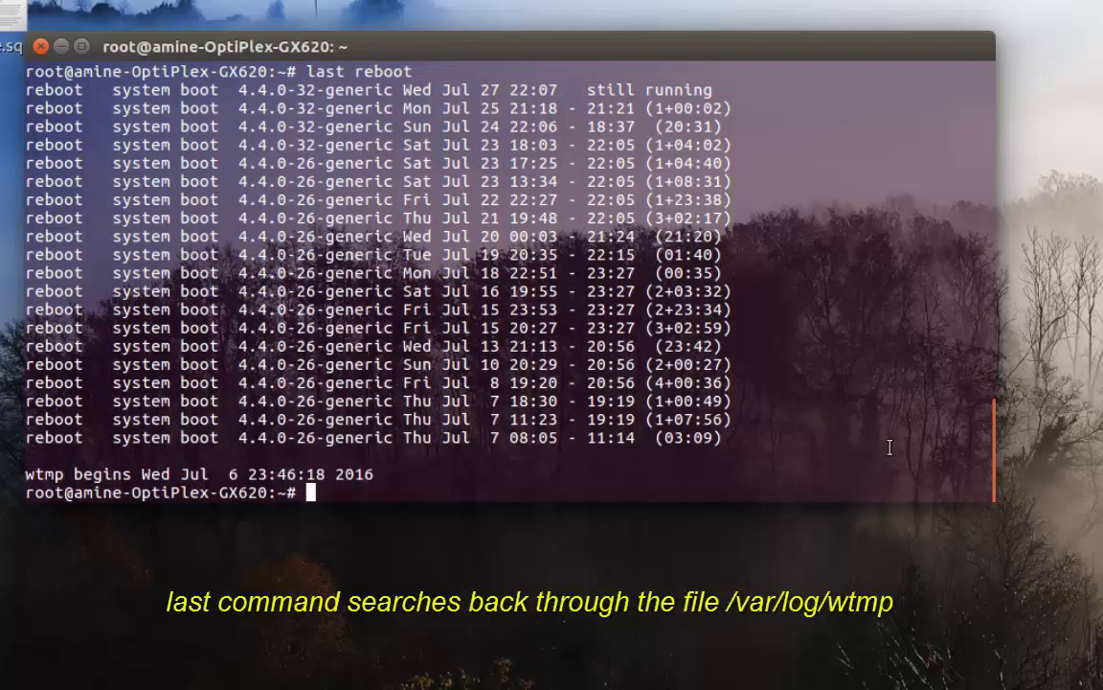
Dump the raw binary /var/log/wtmp file as garbled text
type("/")
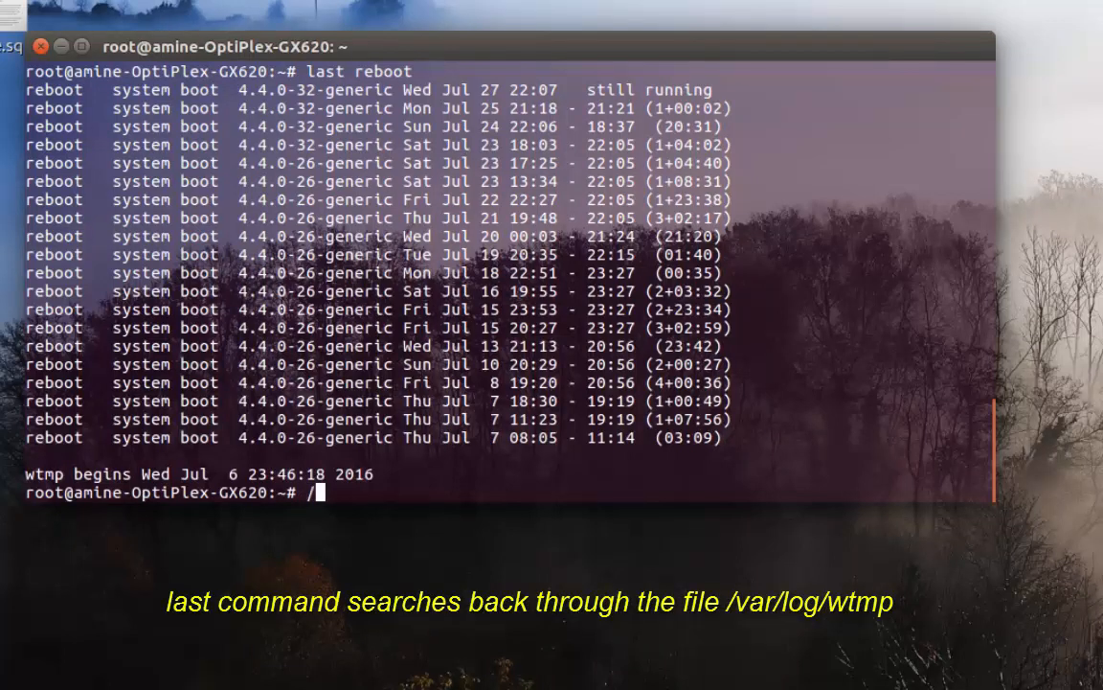
type("var/")
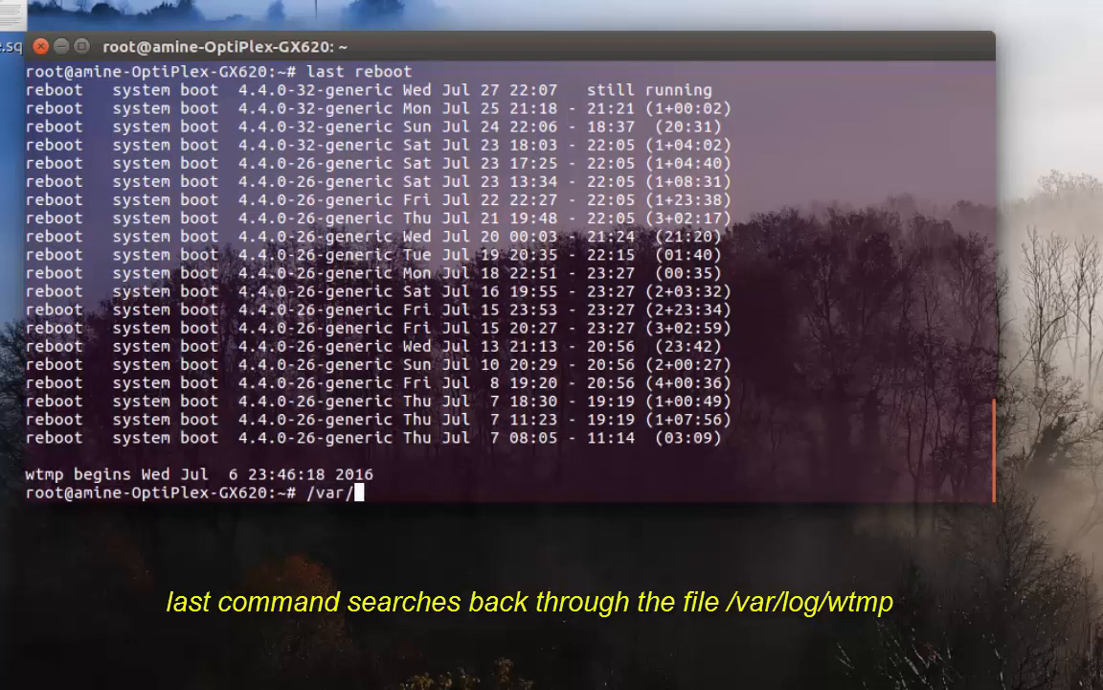
type("log/")
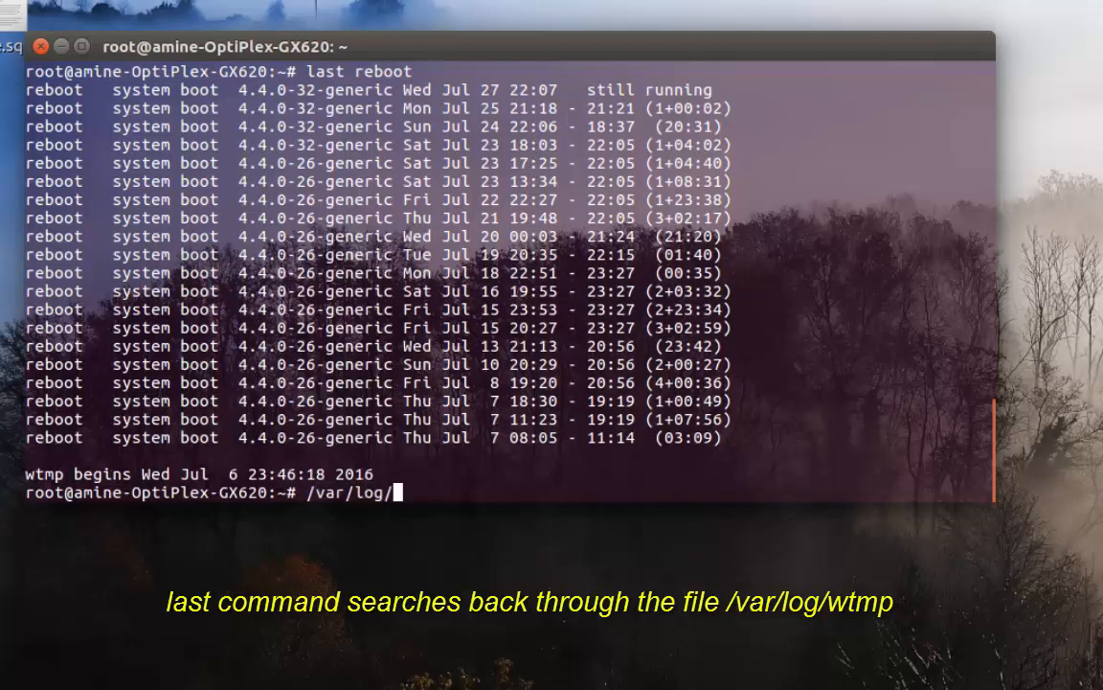
type("wtmp")
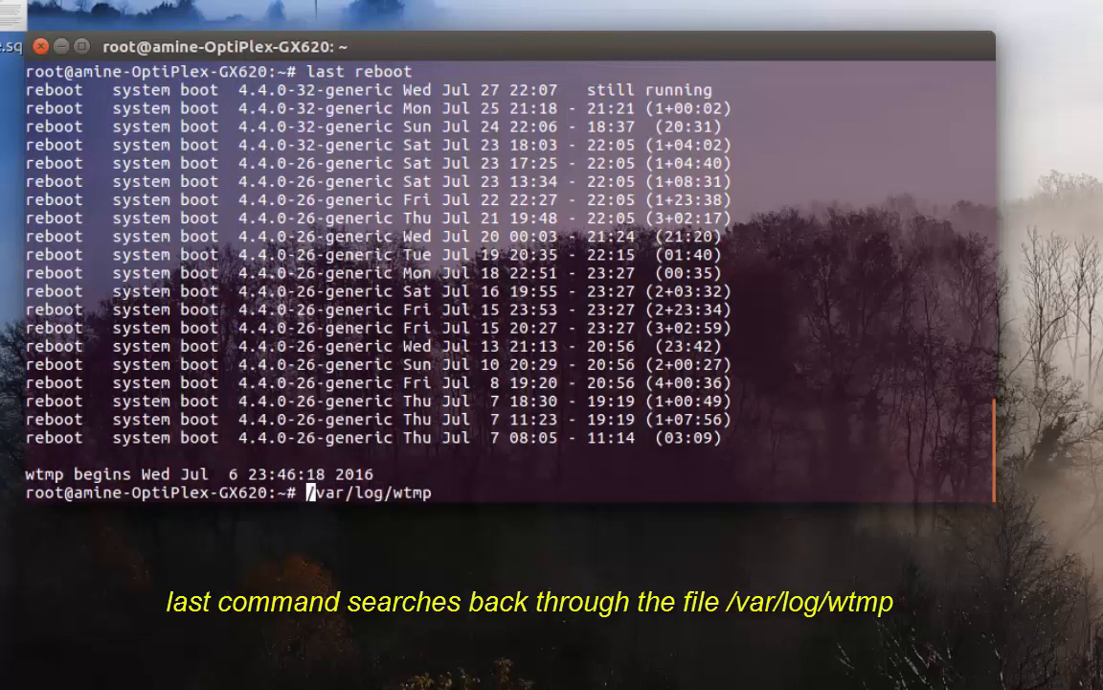
key("Return")
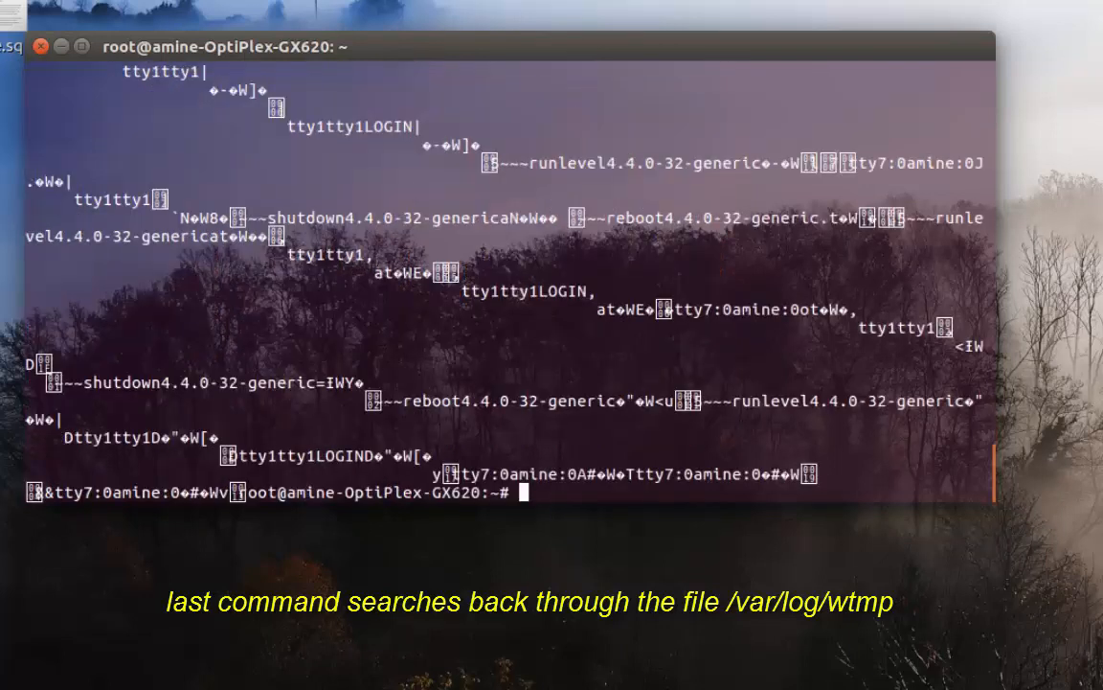
mouse_move(772, 380)
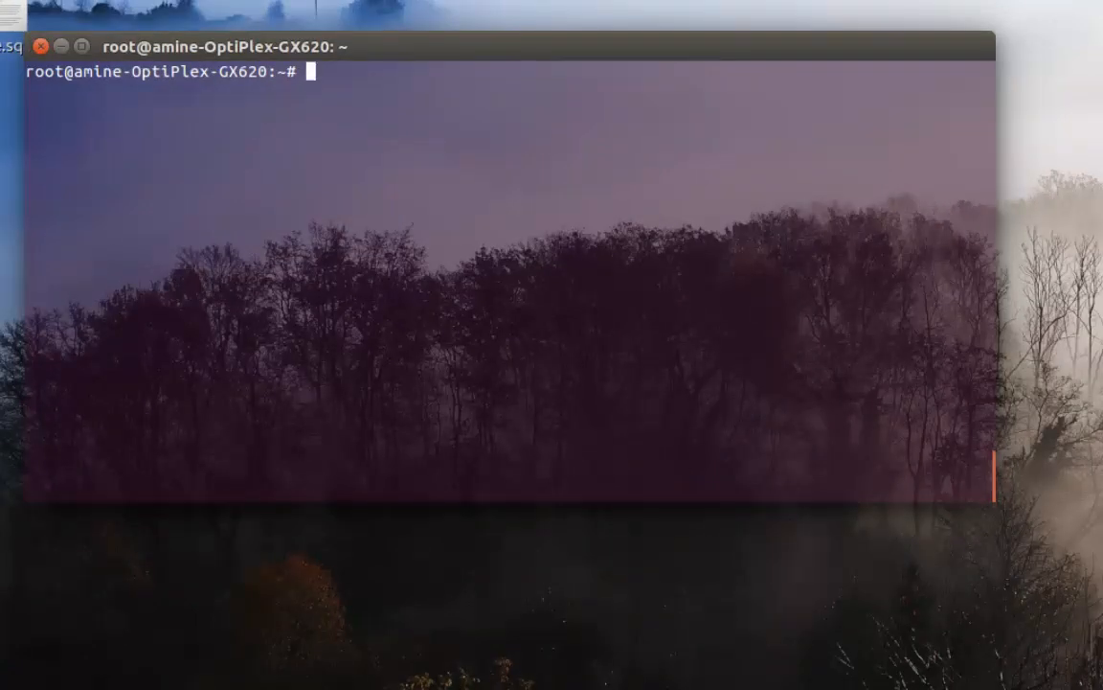
Run 'lastb' to list failed logins for oracle and amine since Jul 24
type("last")
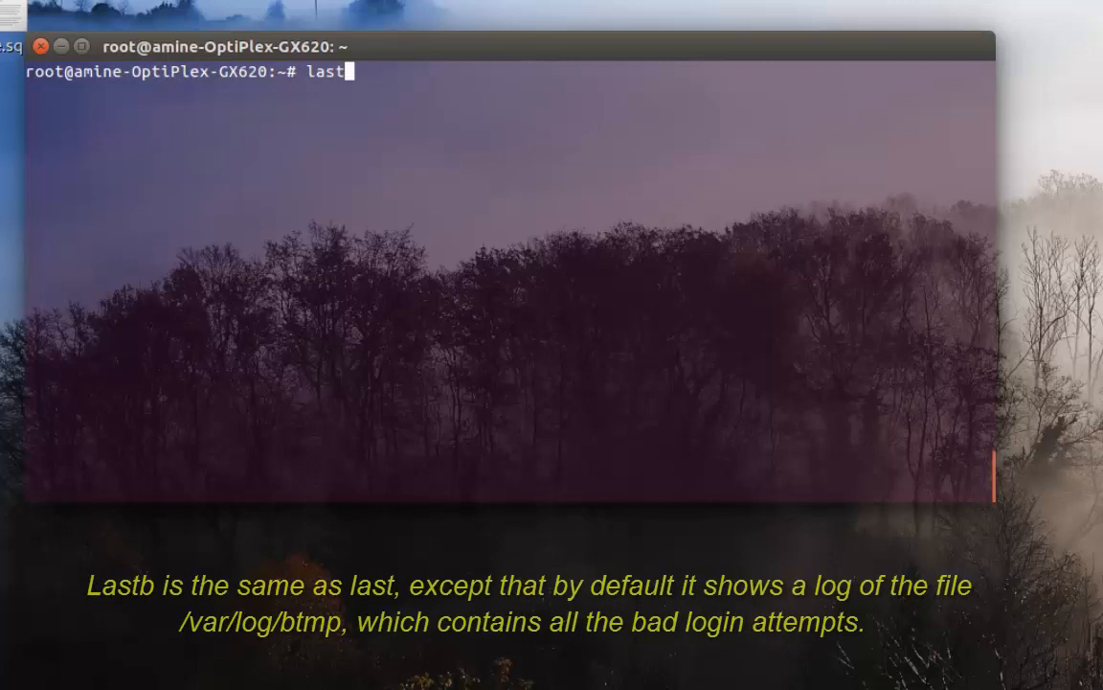
type("b")
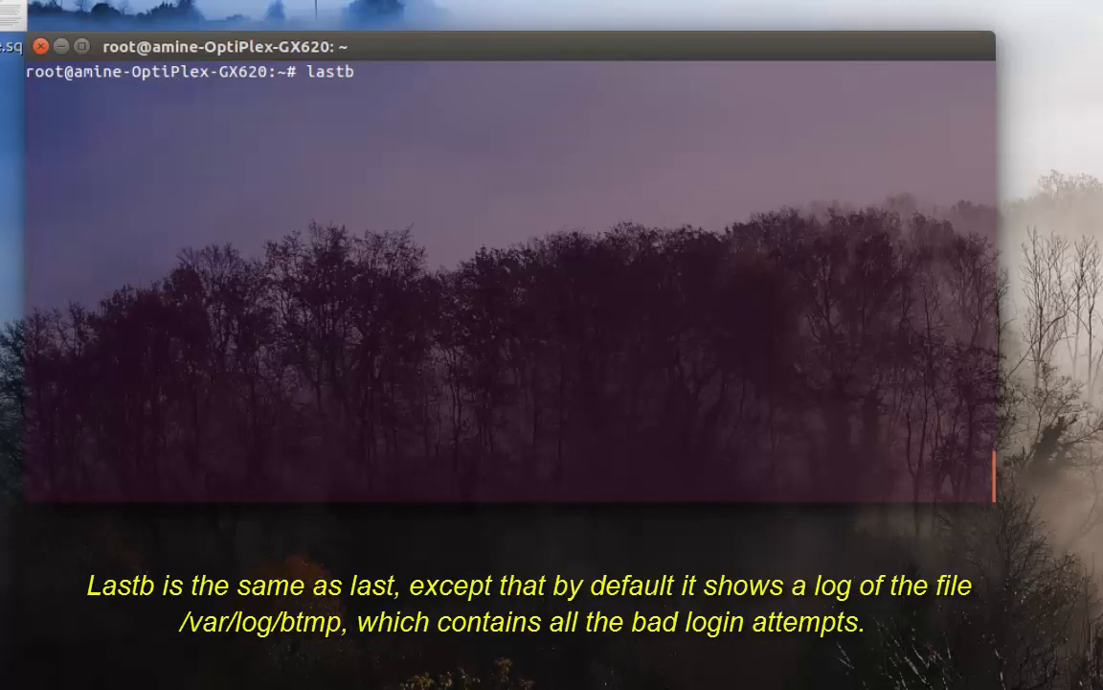
key("Return")
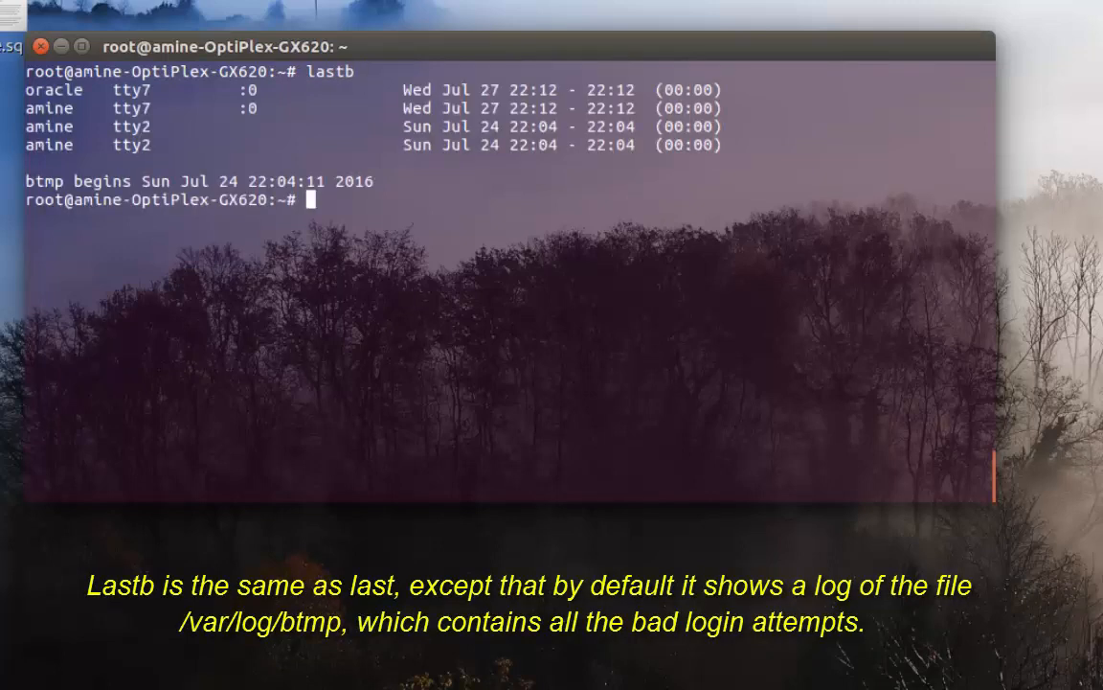
mouse_move(555, 637)
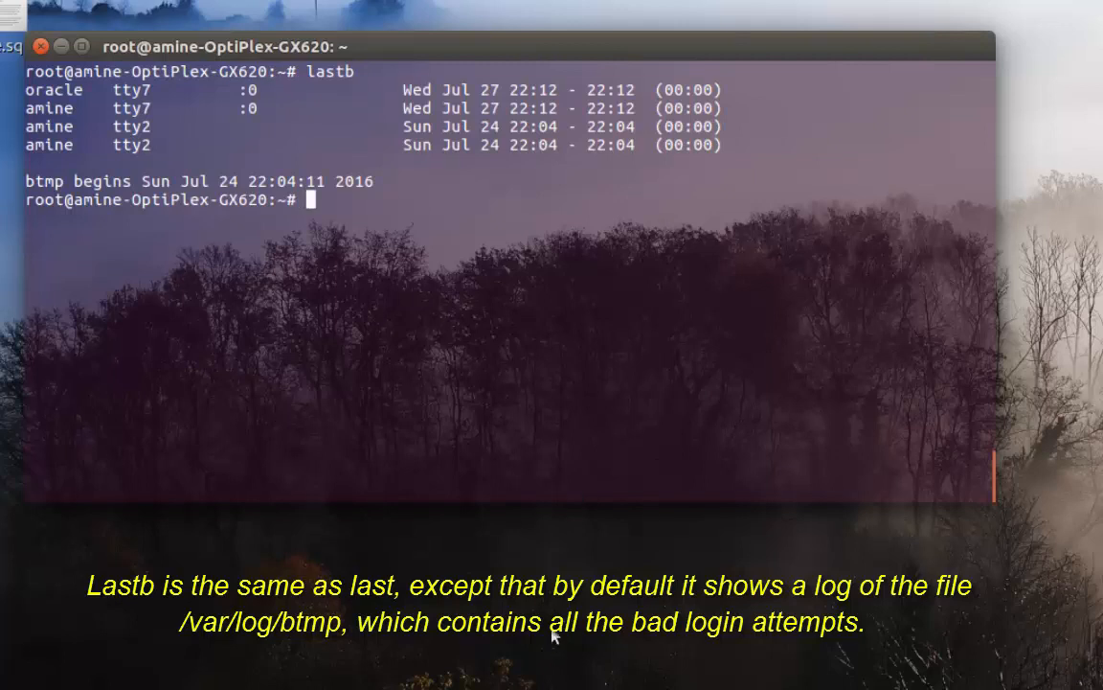
mouse_move(326, 170)
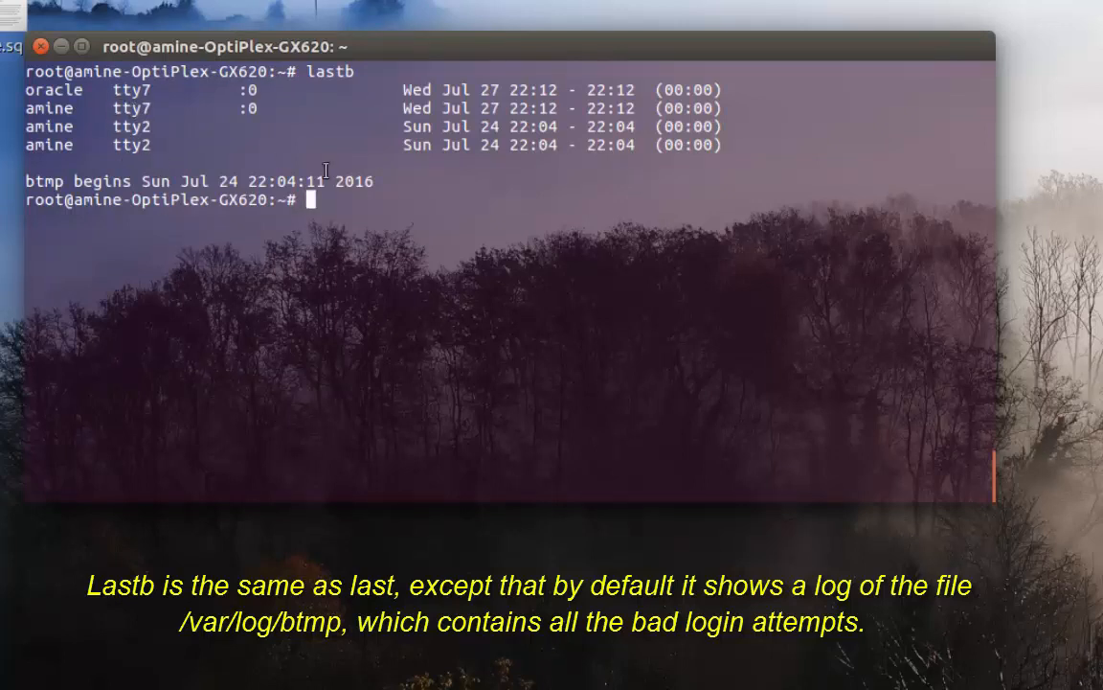
mouse_move(575, 115)
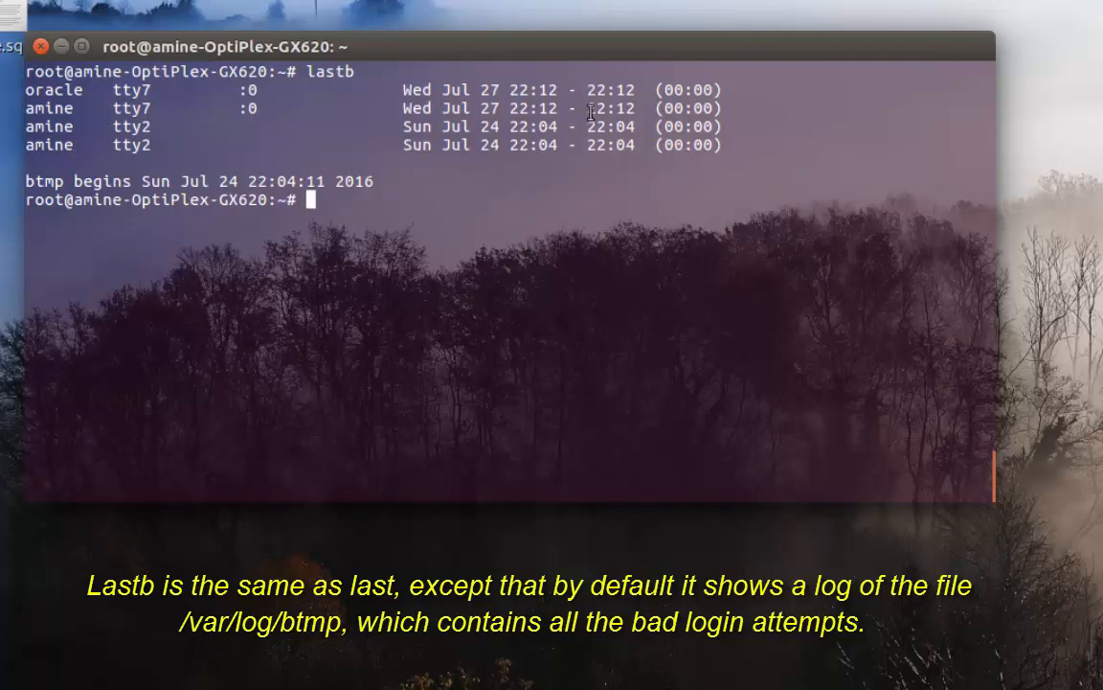
mouse_move(489, 179)
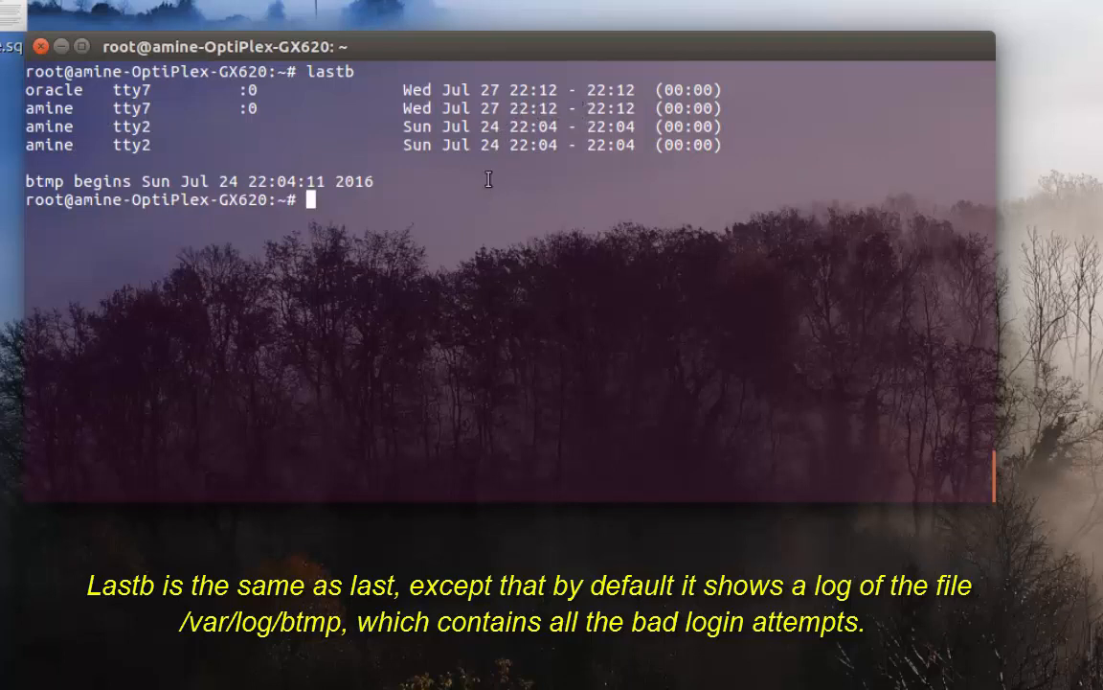
mouse_move(486, 160)
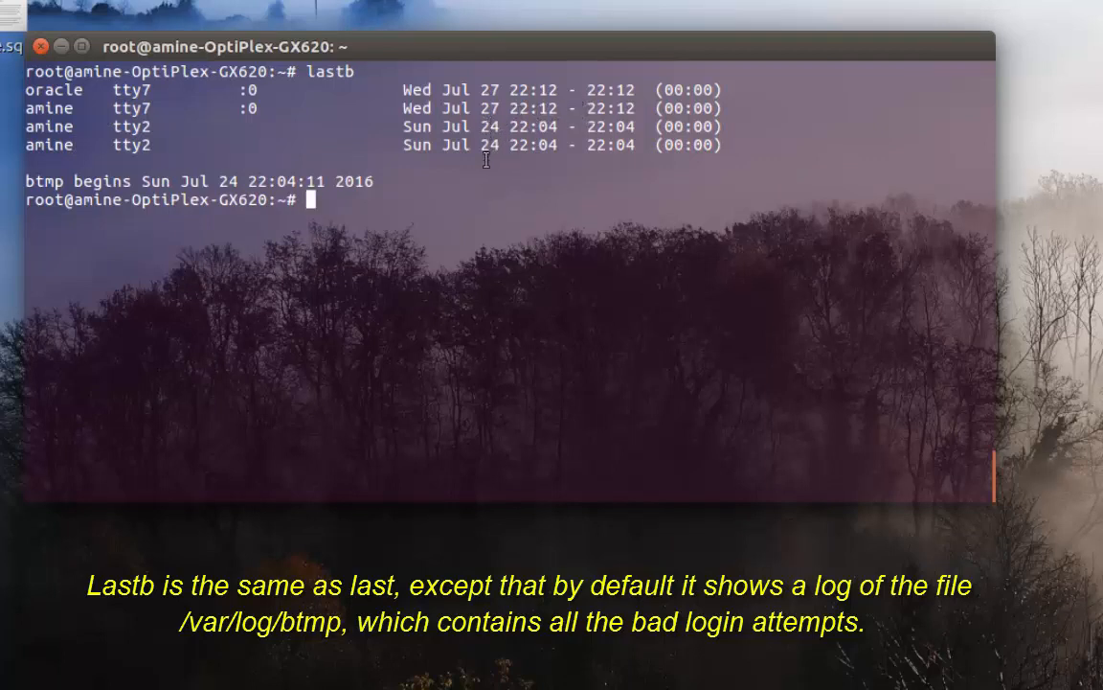
mouse_move(364, 156)
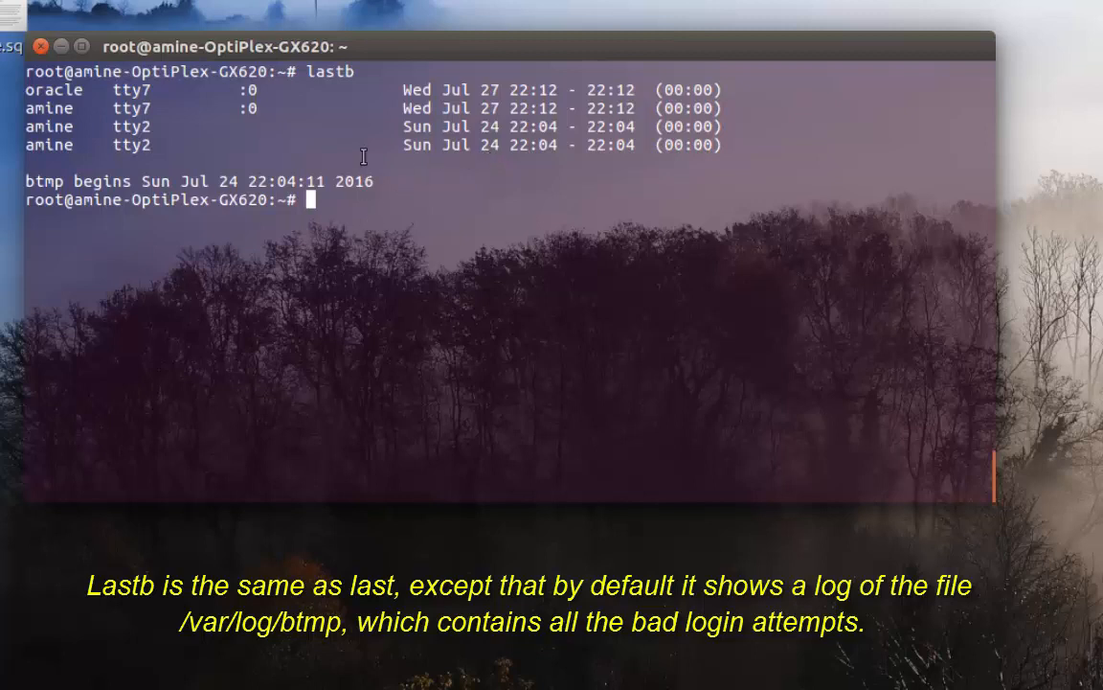
mouse_move(421, 234)
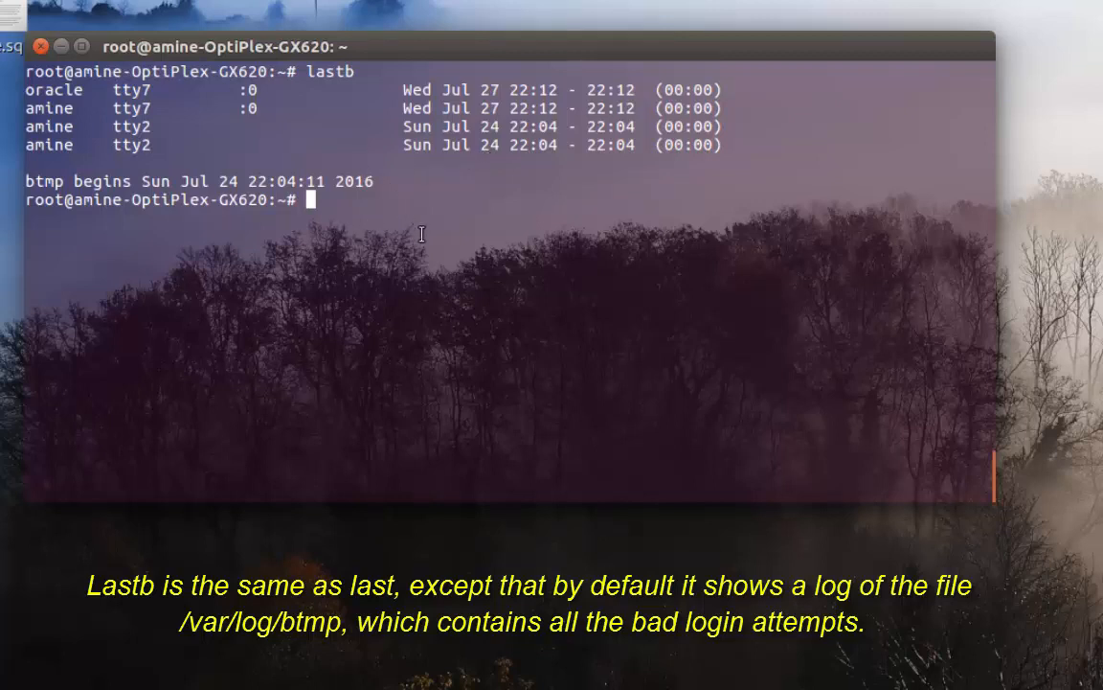
mouse_move(688, 293)
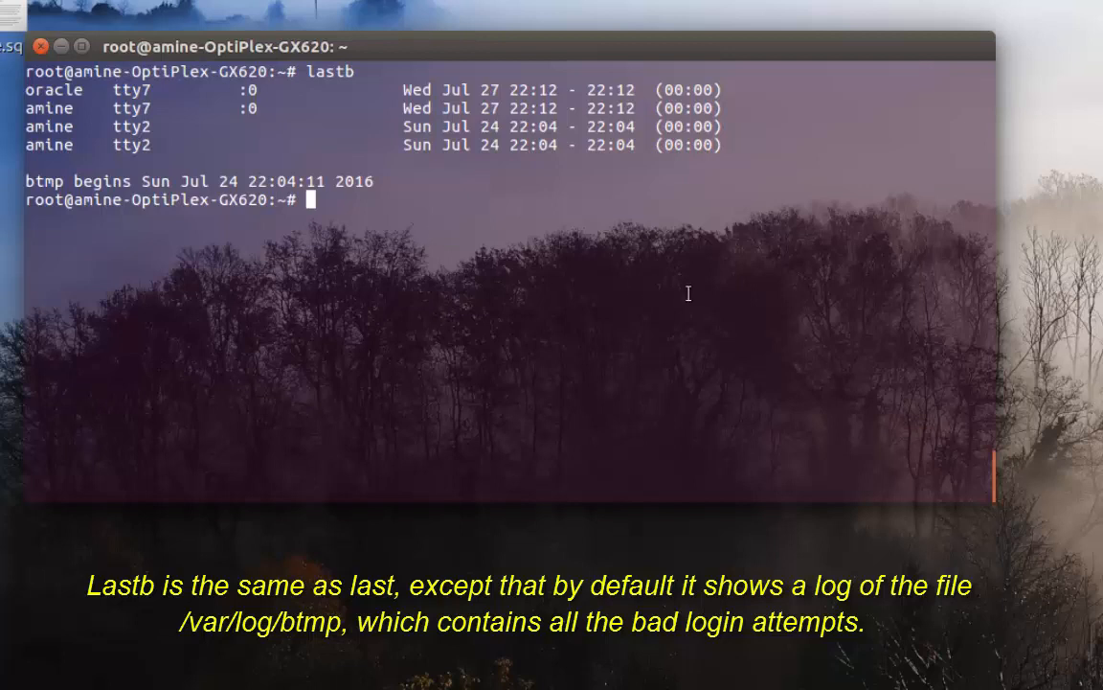
Print the raw contents of /var/log/btmp with cat
type("ca")
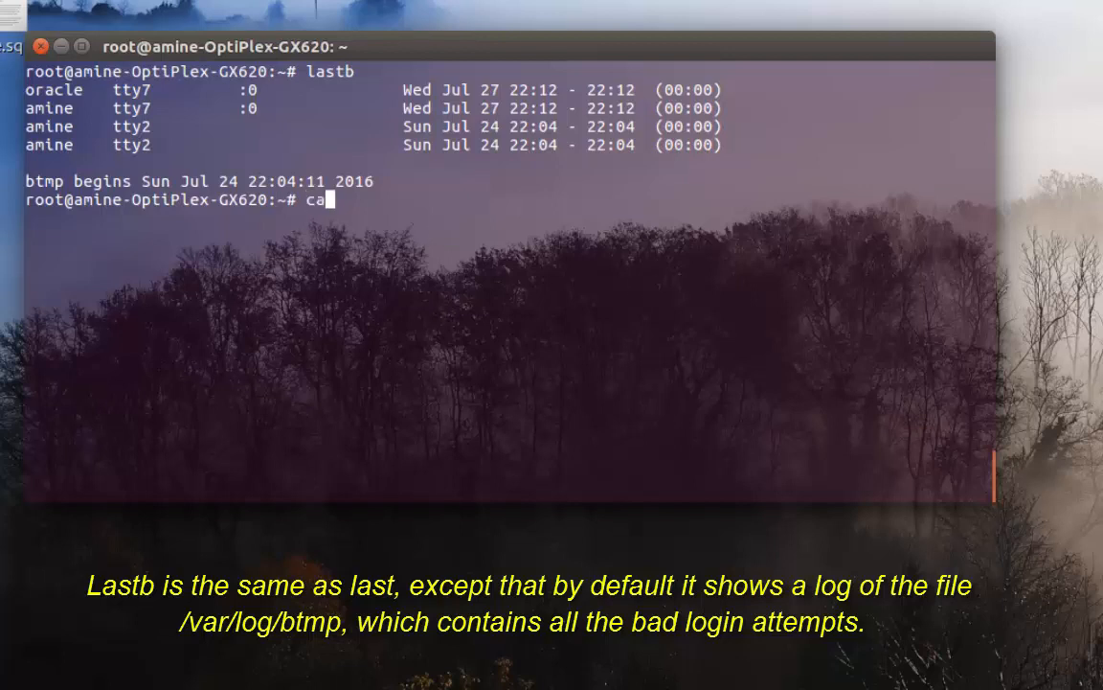
type("t /v")
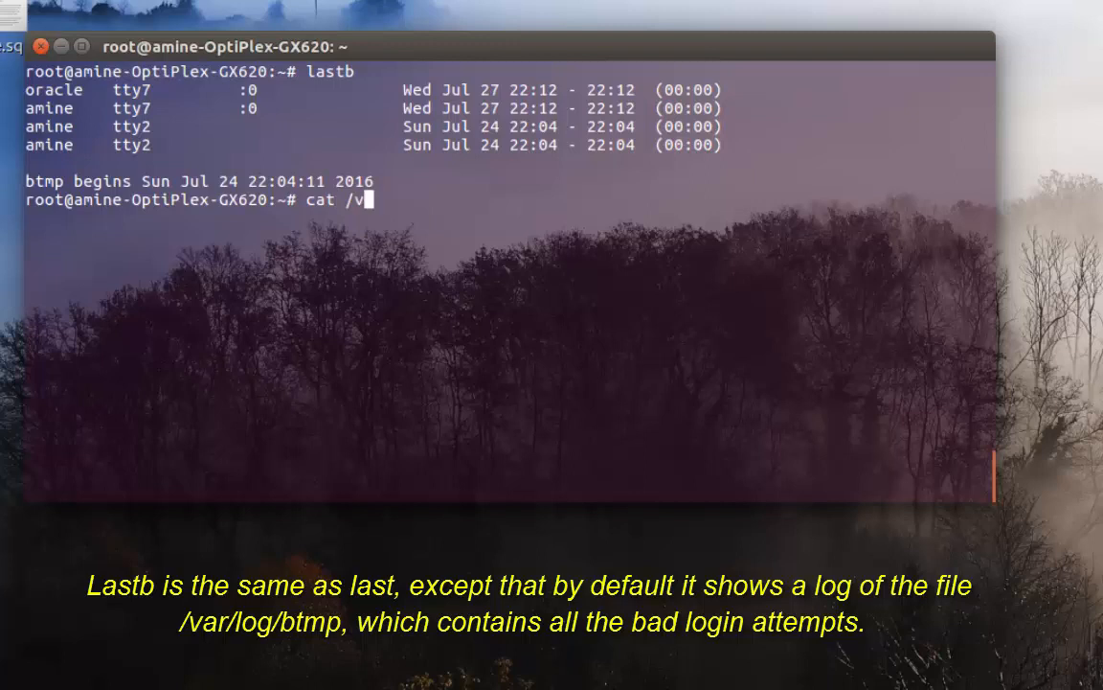
type("ar/l")
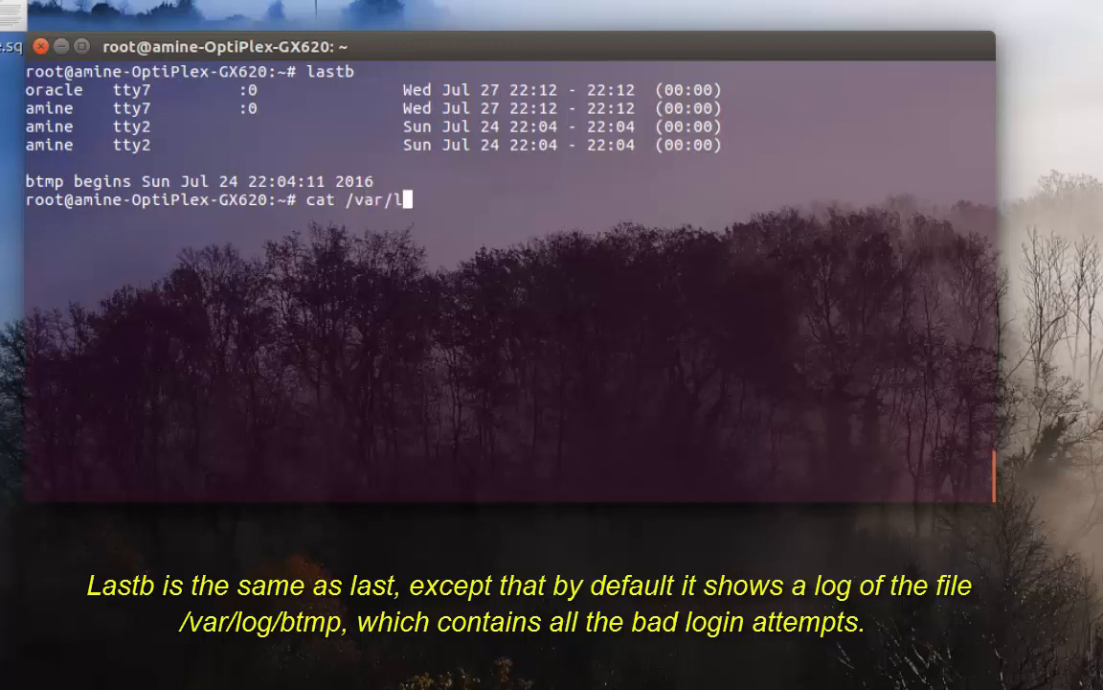
type("og")
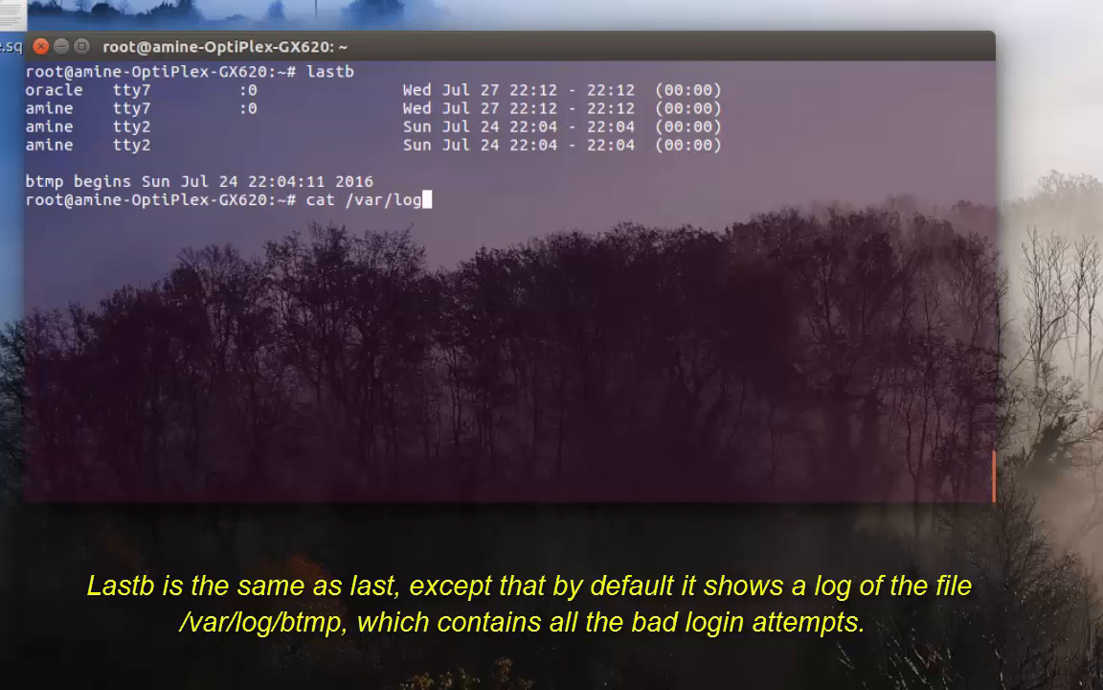
type("/bw")
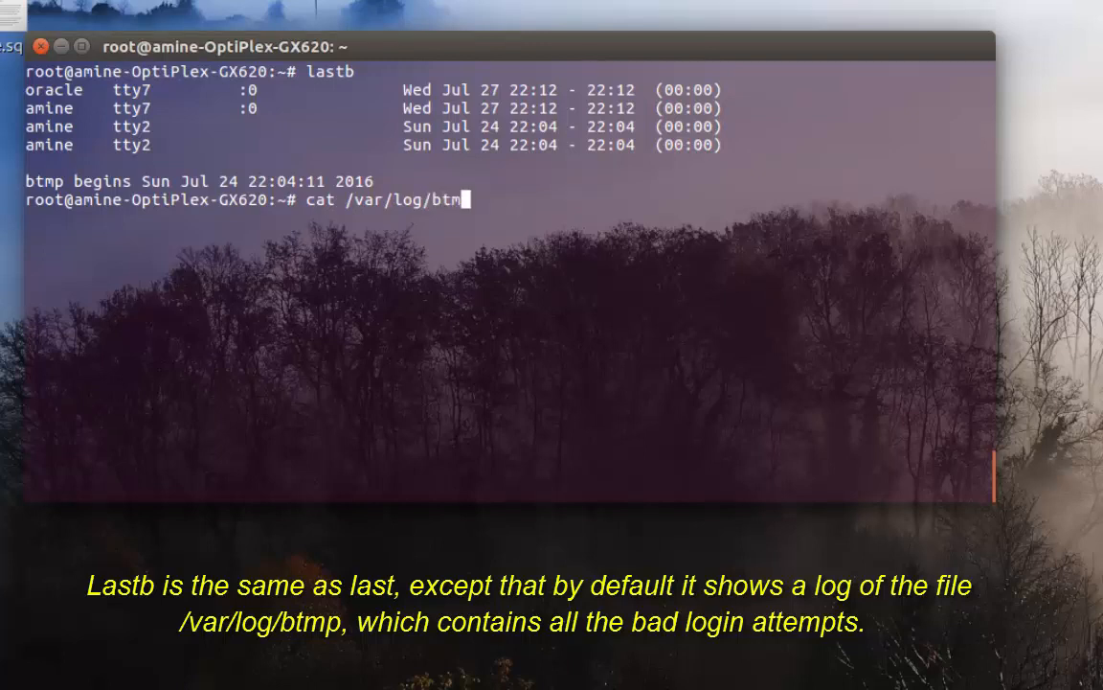
key("Return")
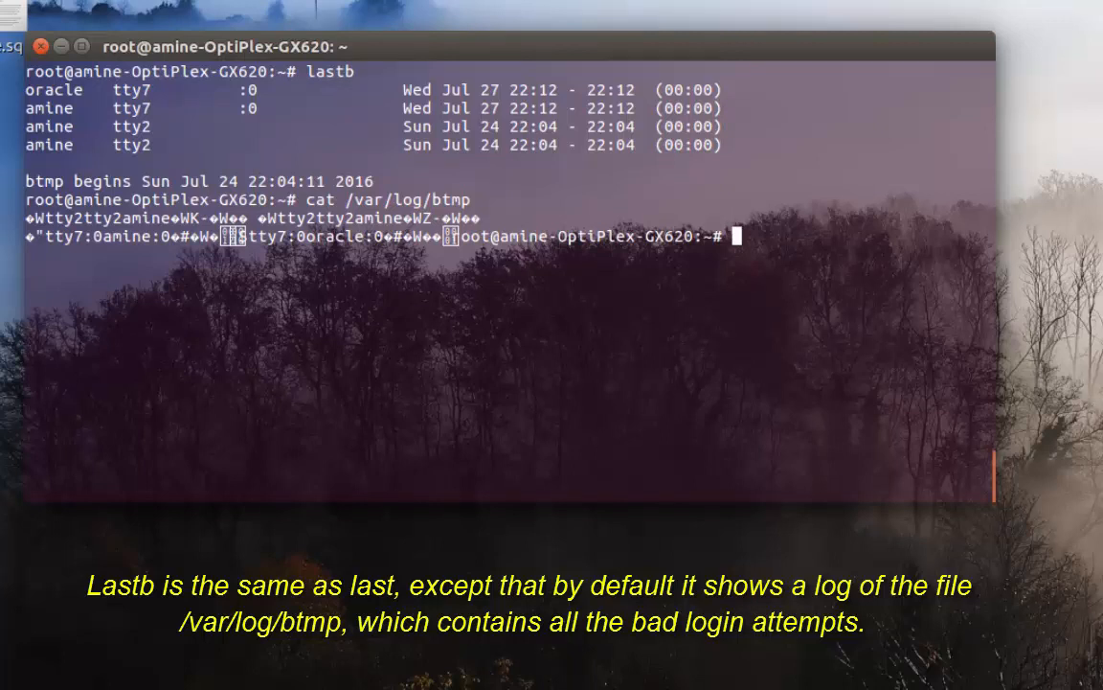
mouse_move(442, 266)
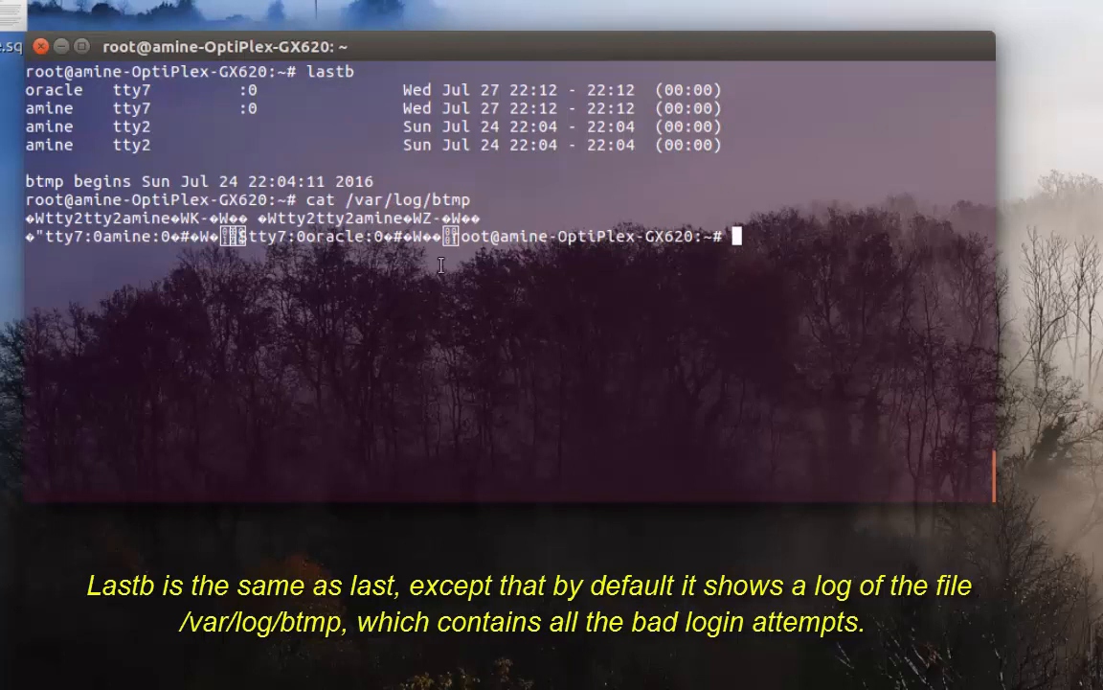
type("t")
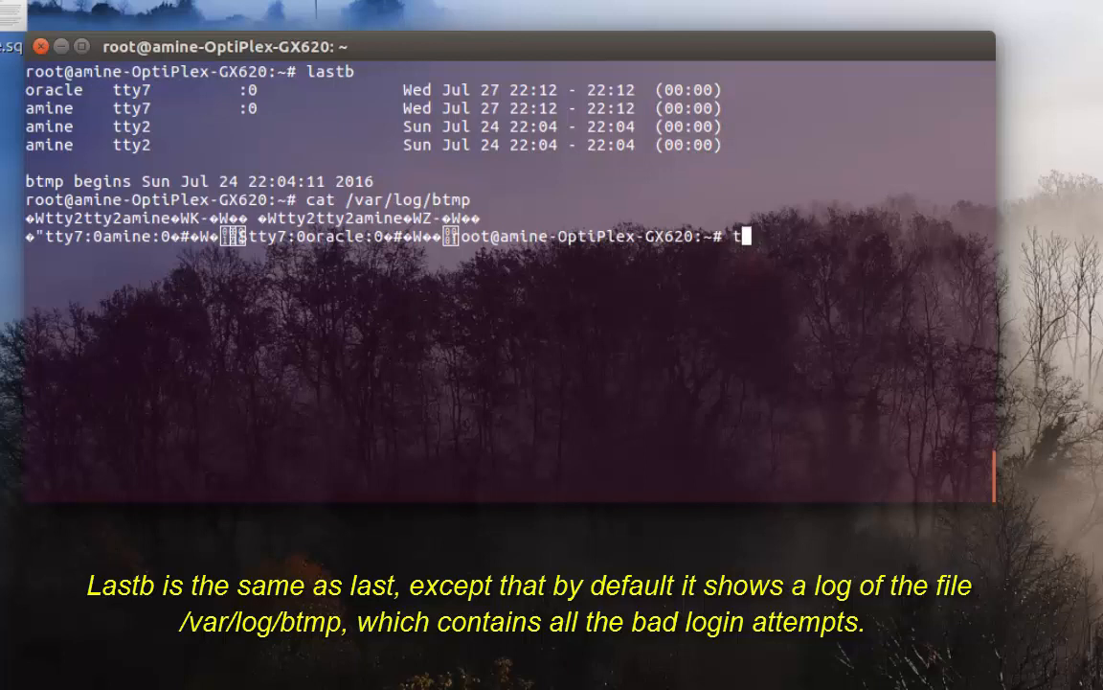
type("ouch")
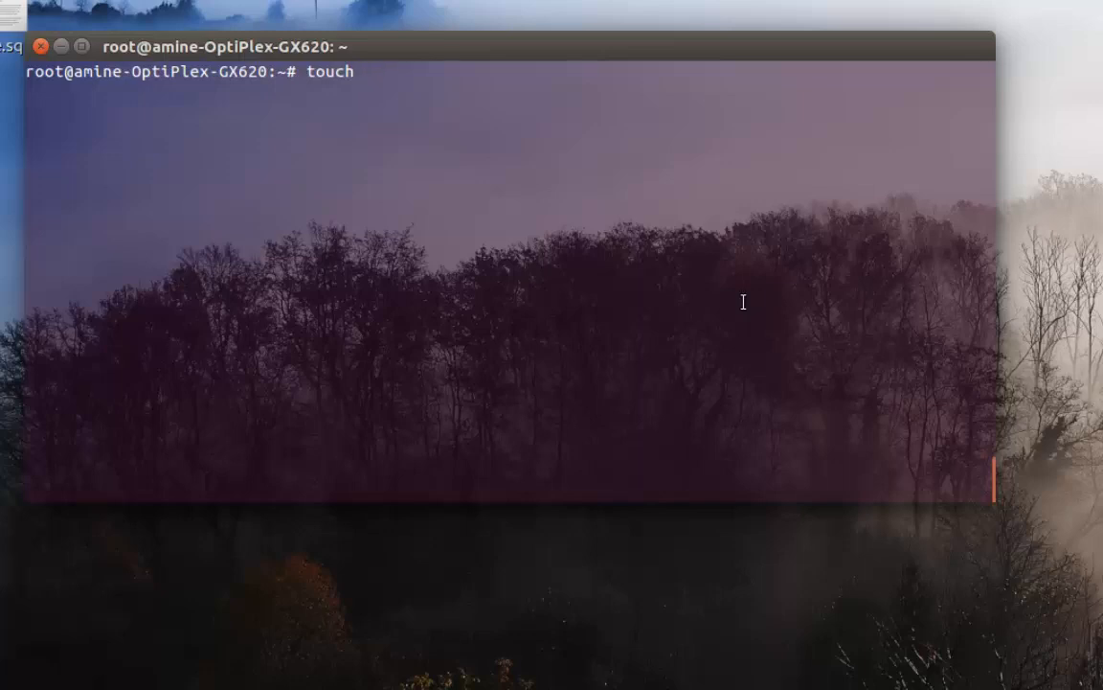
type("last")
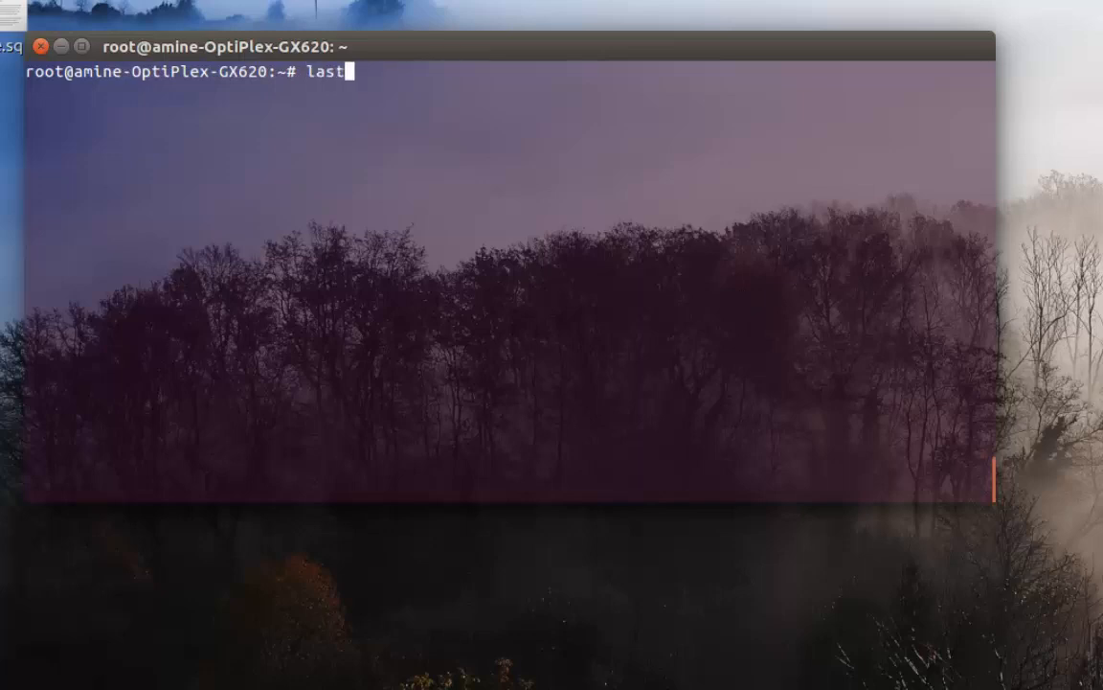
key("Return")
type("touch")
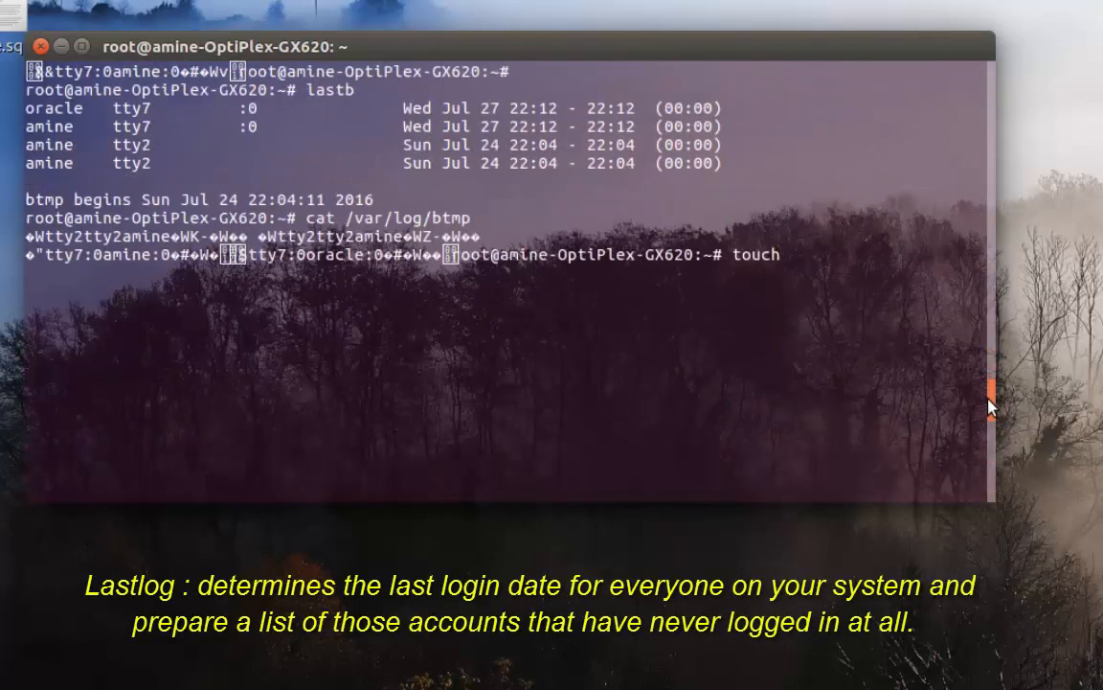
Run 'lastlog' and scroll through every account's last-login report
key("Return")
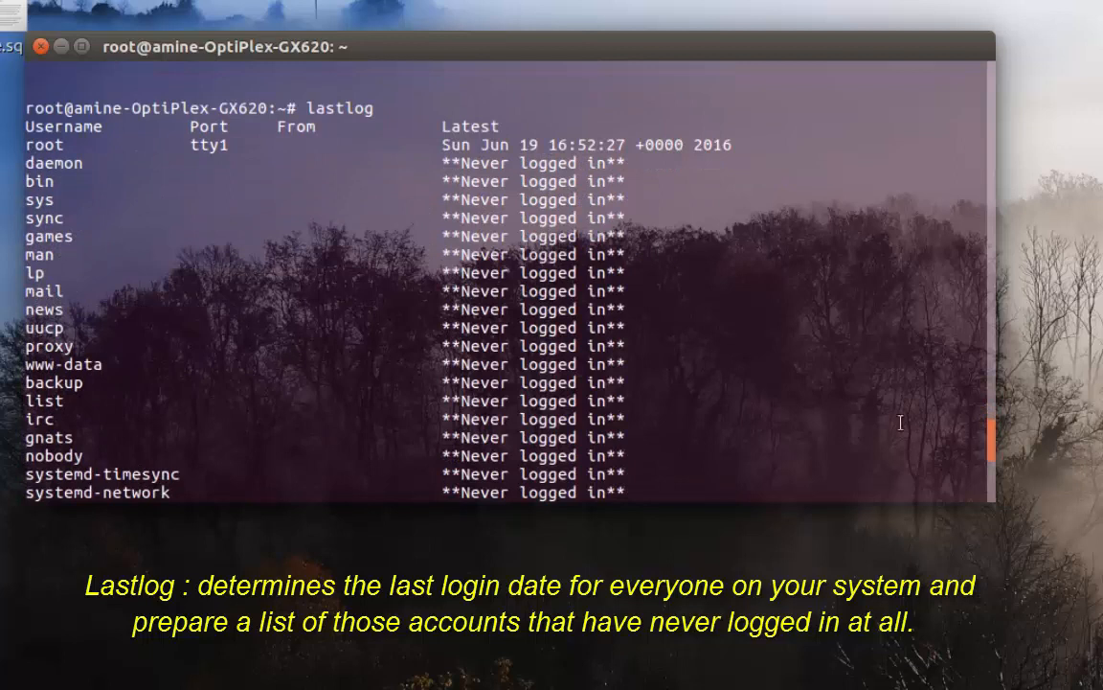
mouse_move(329, 216)
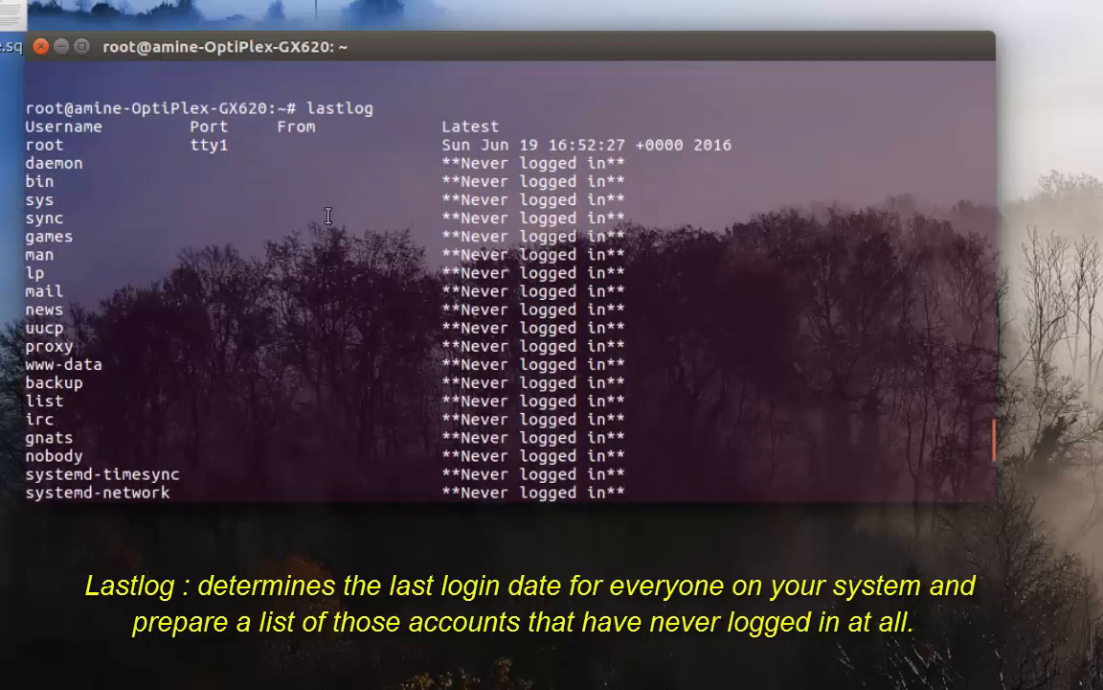
mouse_move(564, 236)
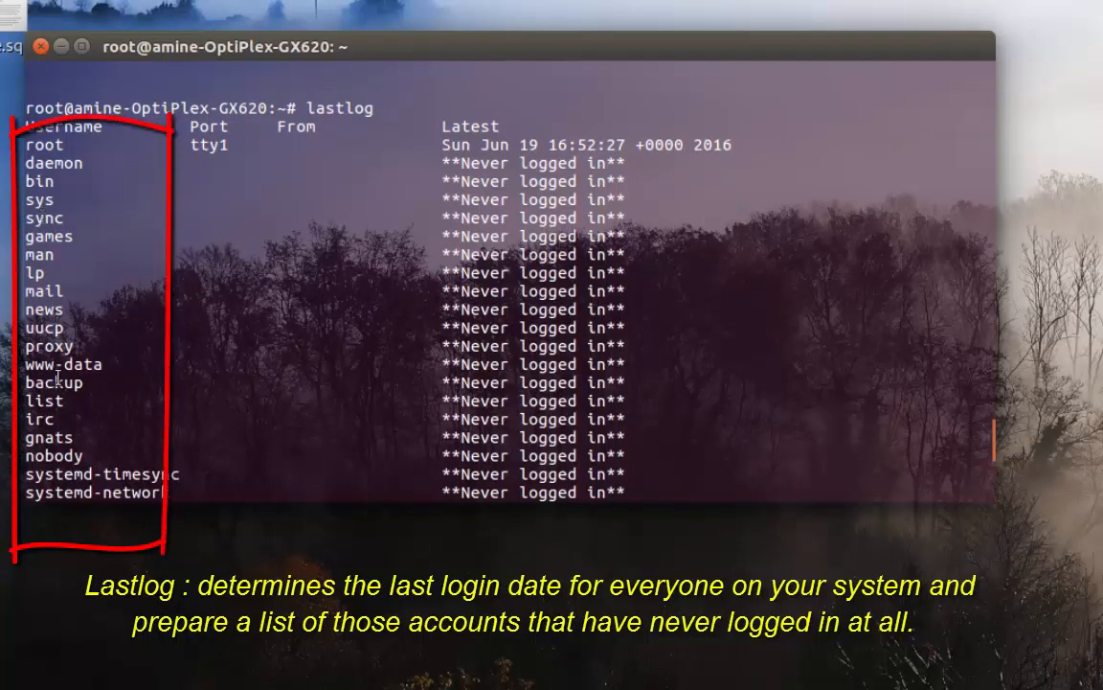
scroll("down", 3)
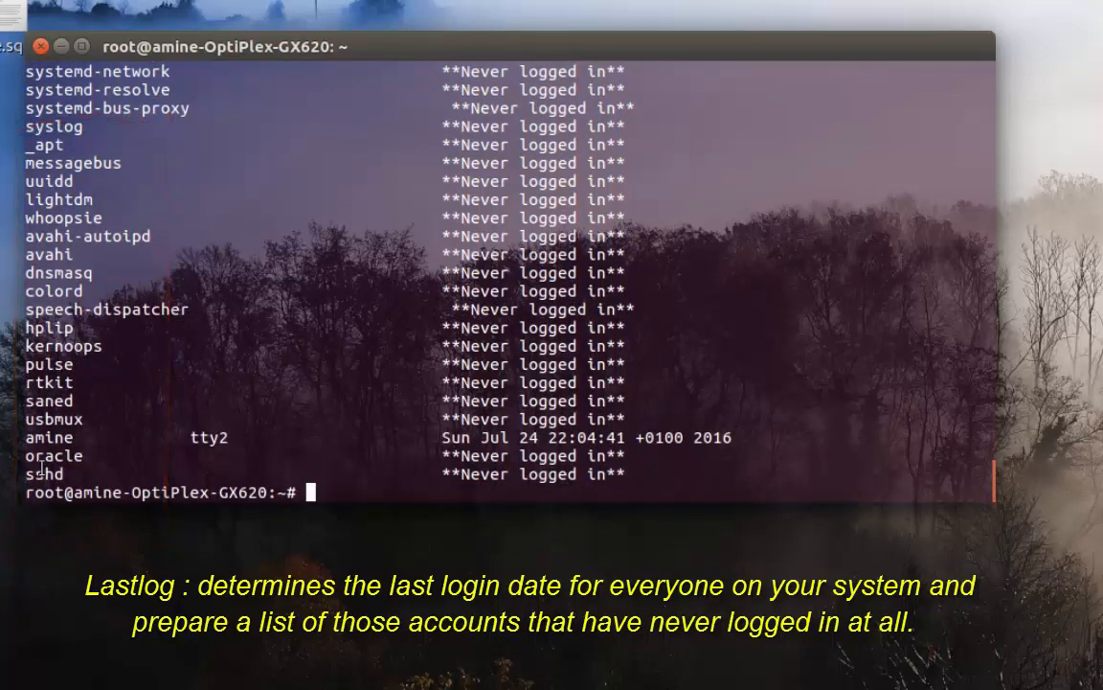
mouse_move(476, 437)
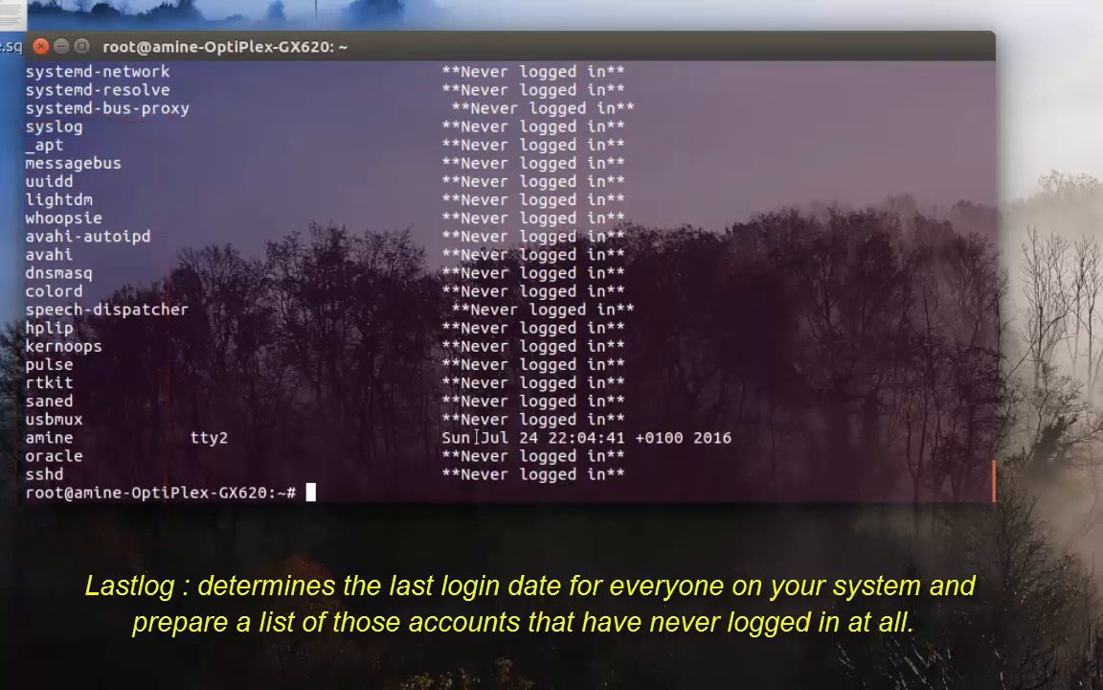
Run 'lastlog -u amine', showing amine's last login on tty2, Jul 24 2016
type("last")
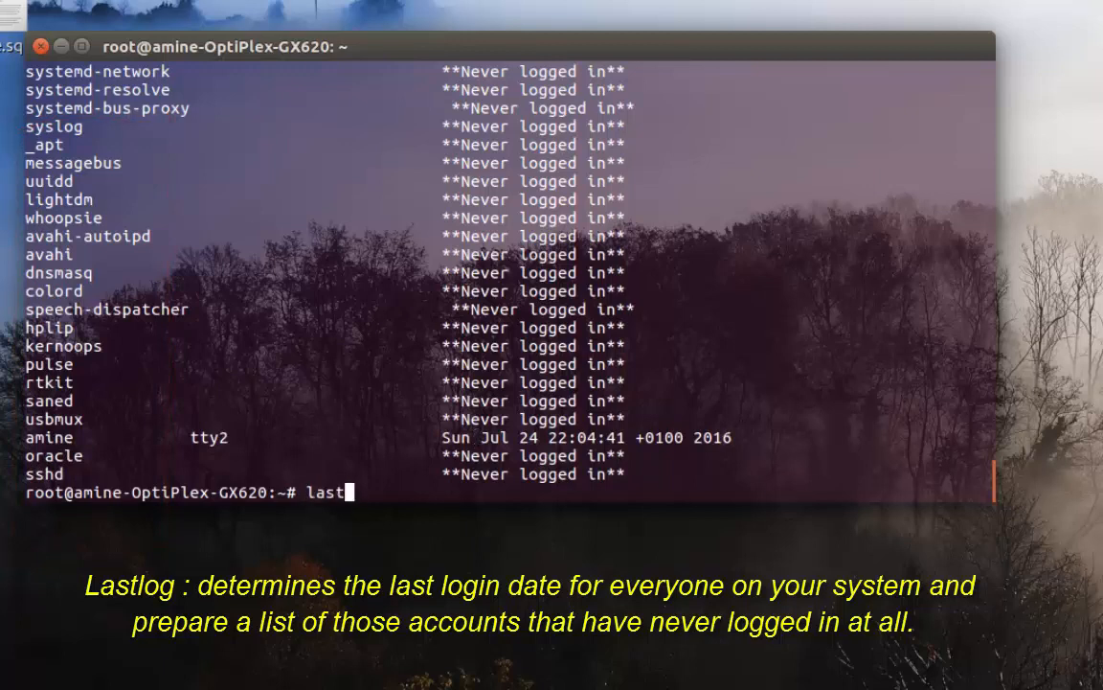
type("log -")
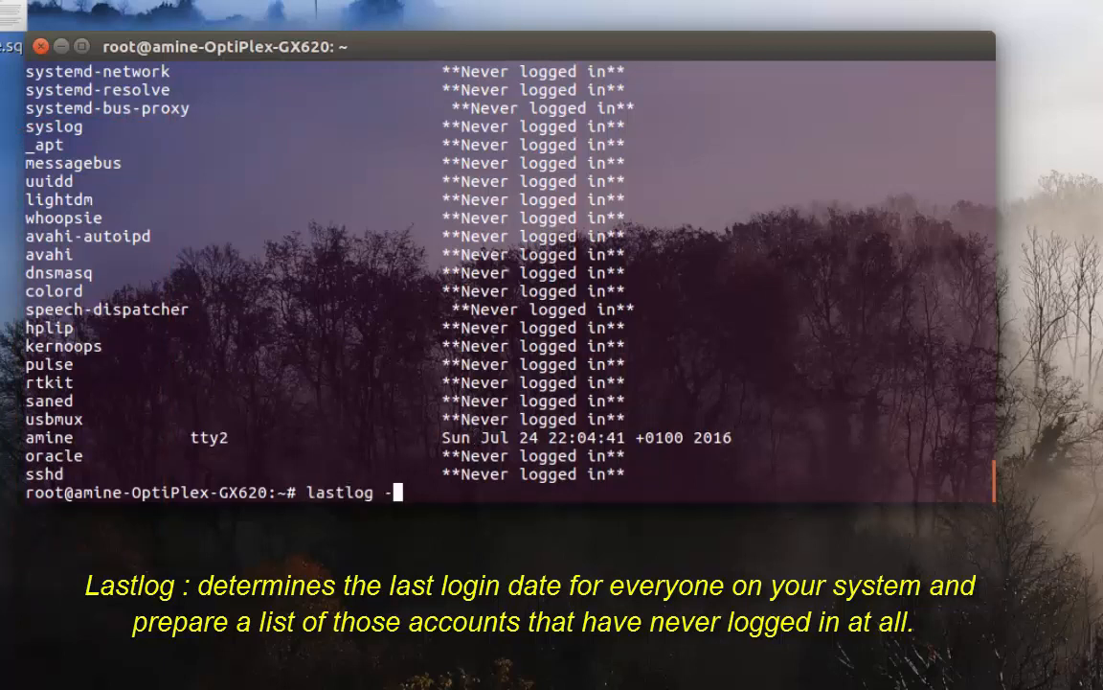
type("u a")
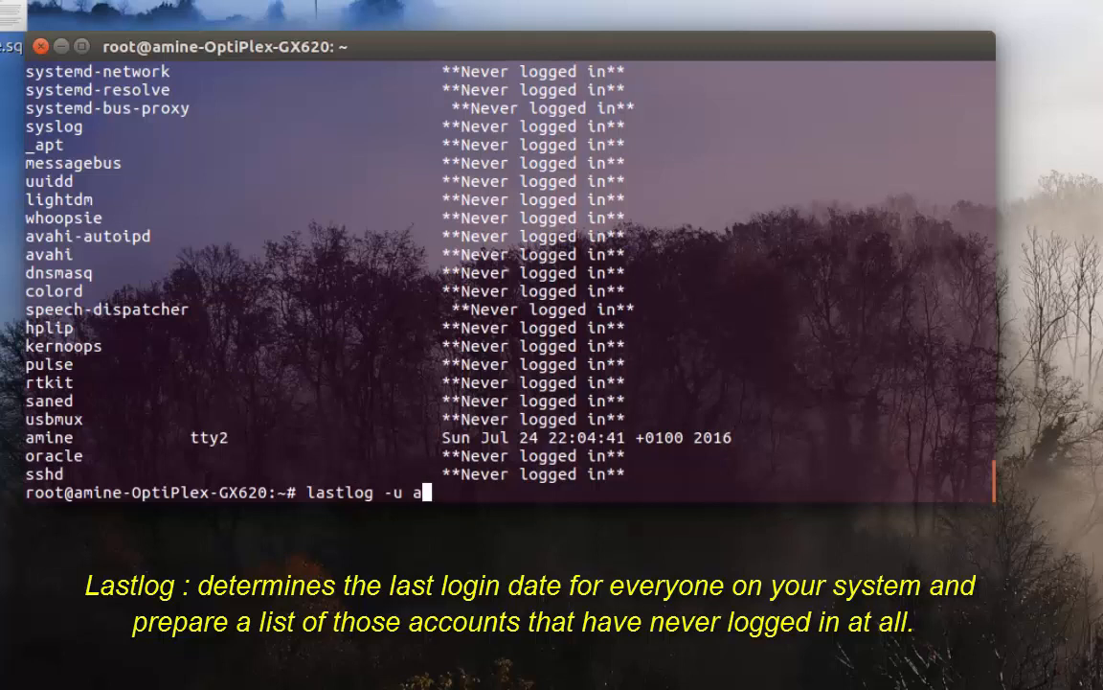
key("Return")
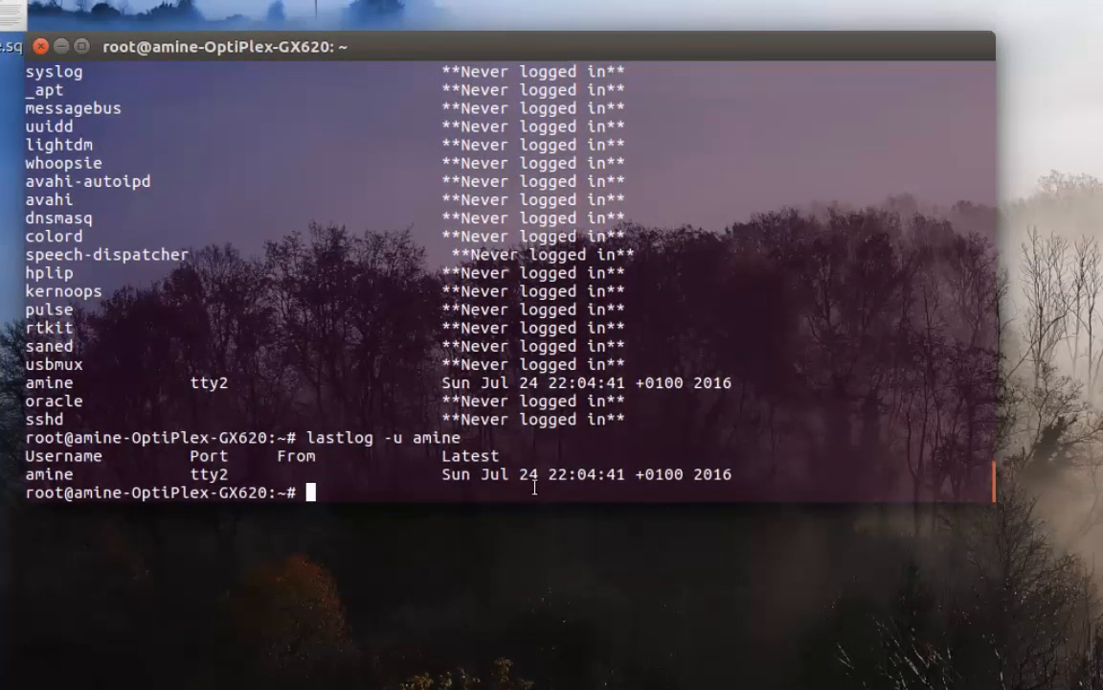
mouse_move(534, 455)
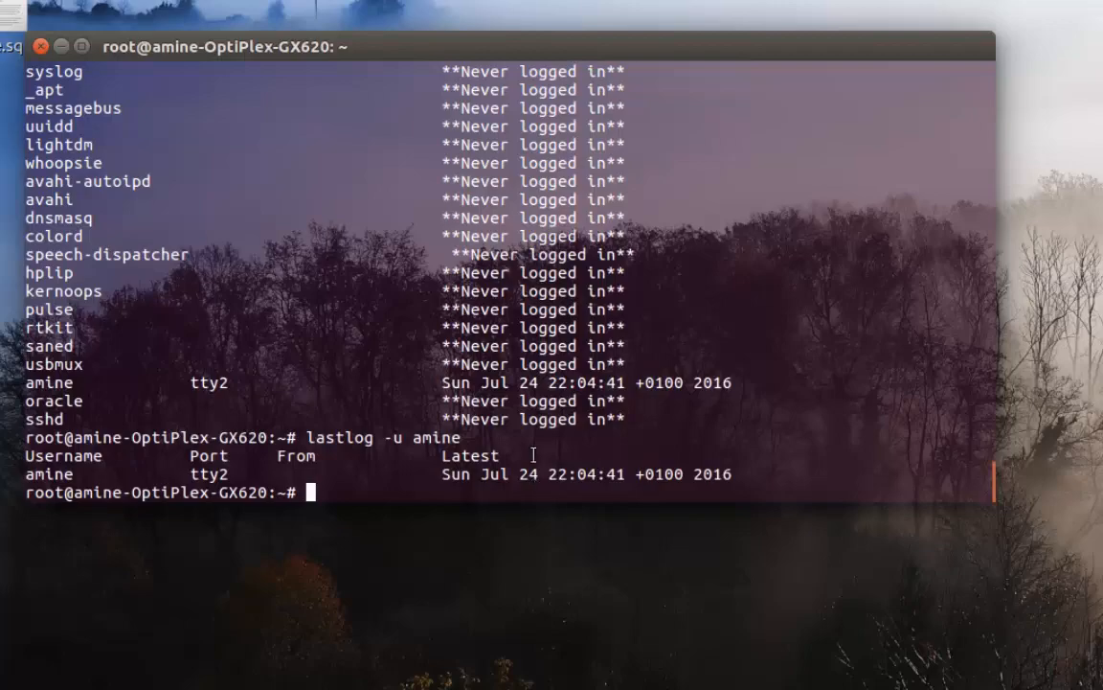